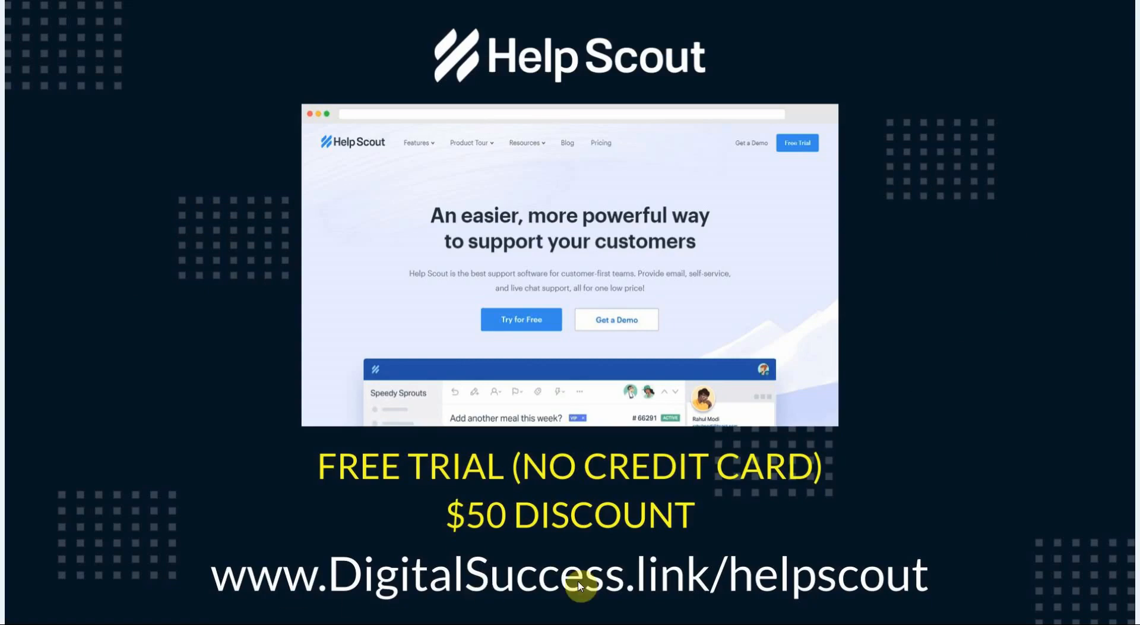
pyautogui.moveTo(767, 600)
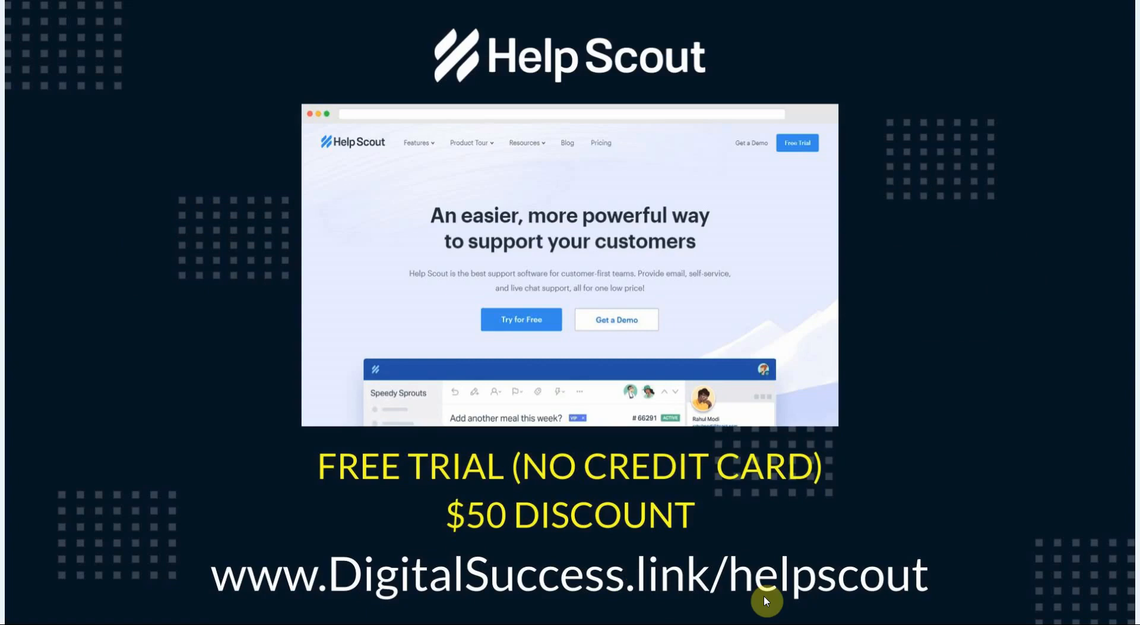
pyautogui.moveTo(519, 482)
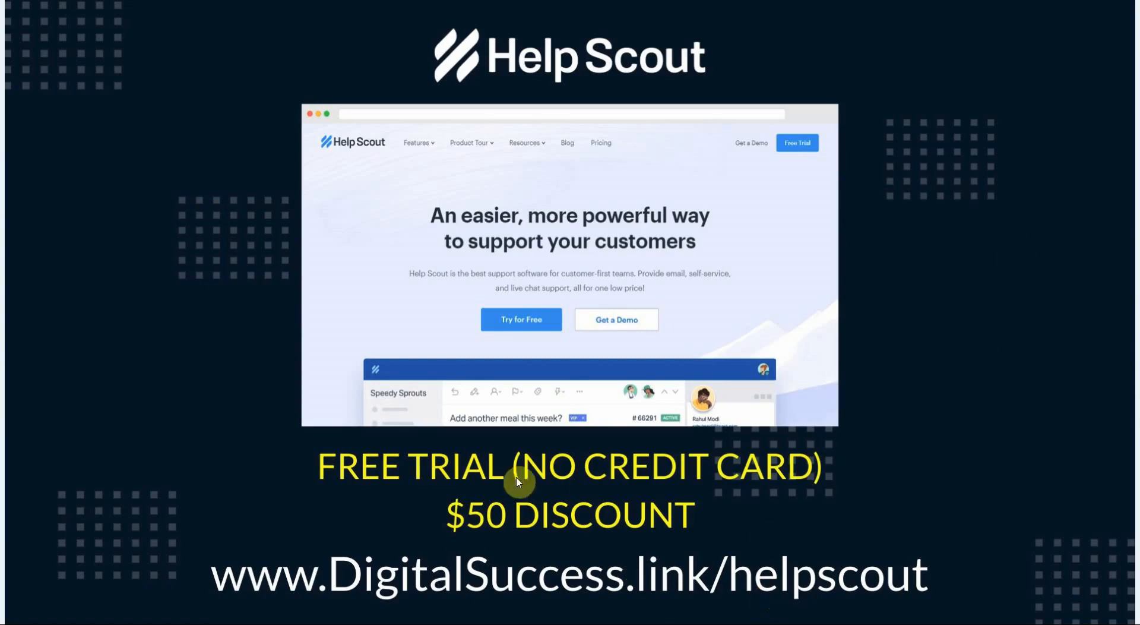
pyautogui.moveTo(481, 511)
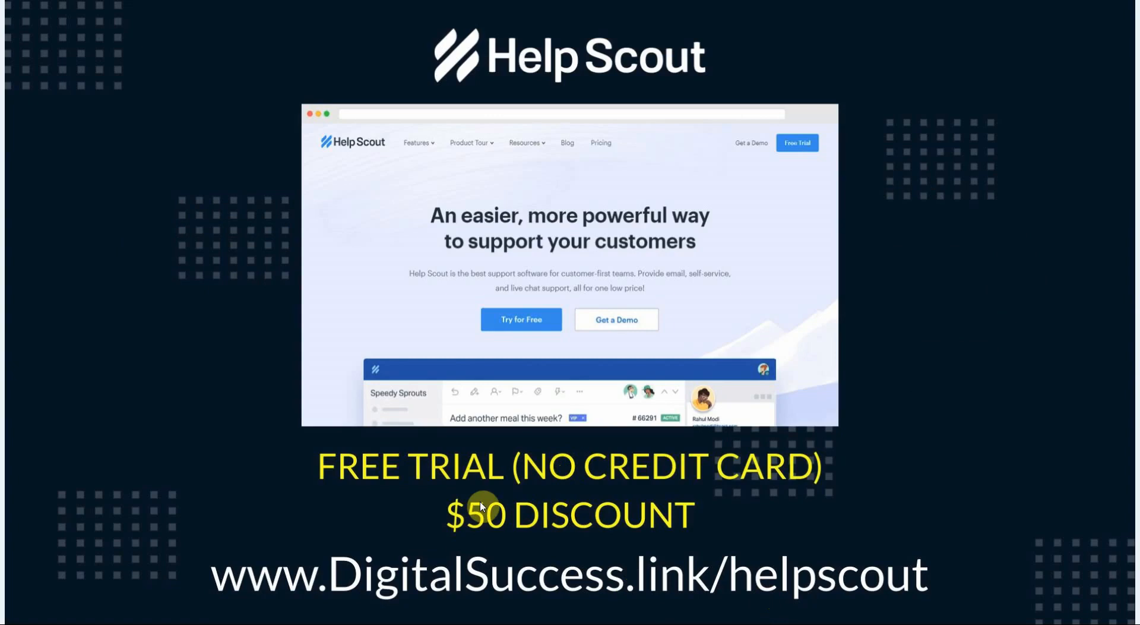
pyautogui.moveTo(572, 511)
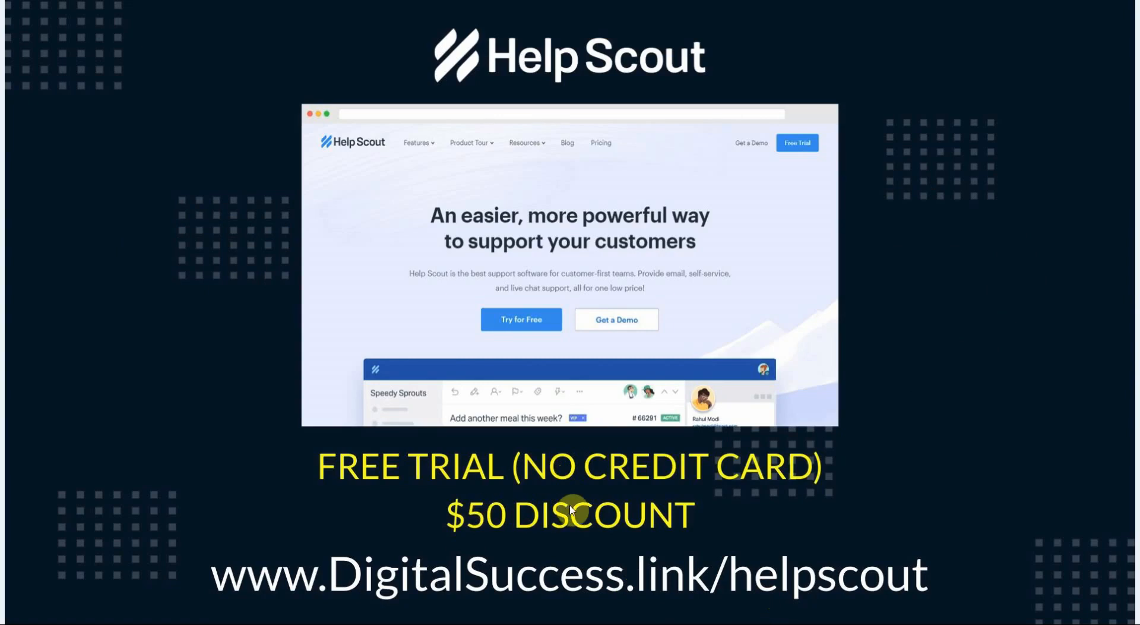
pyautogui.moveTo(572, 515)
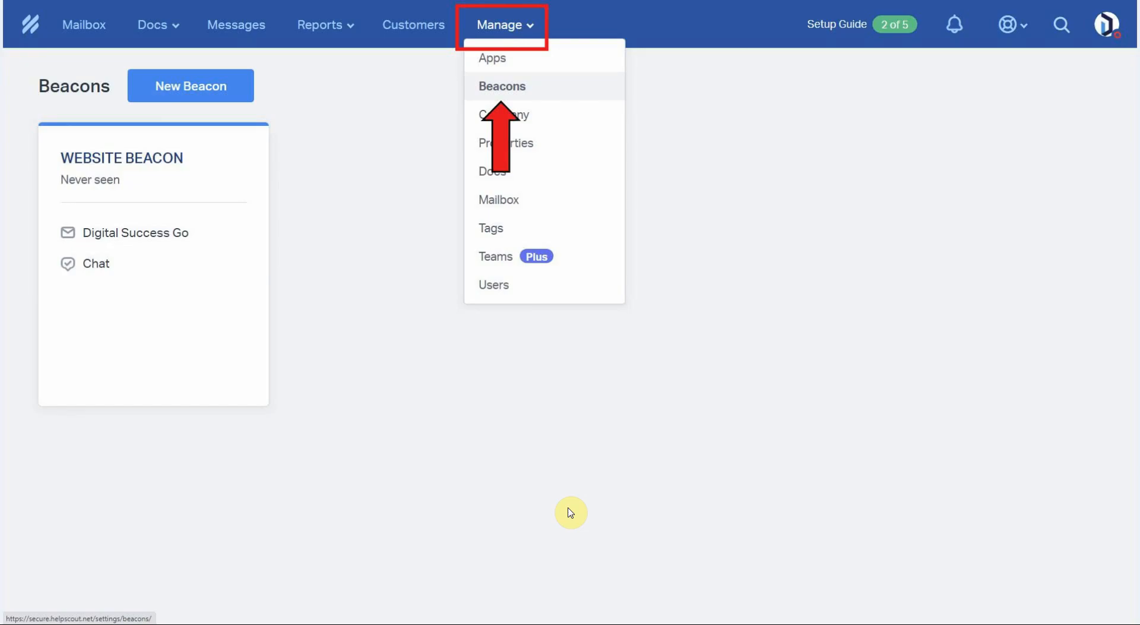
pyautogui.moveTo(576, 510)
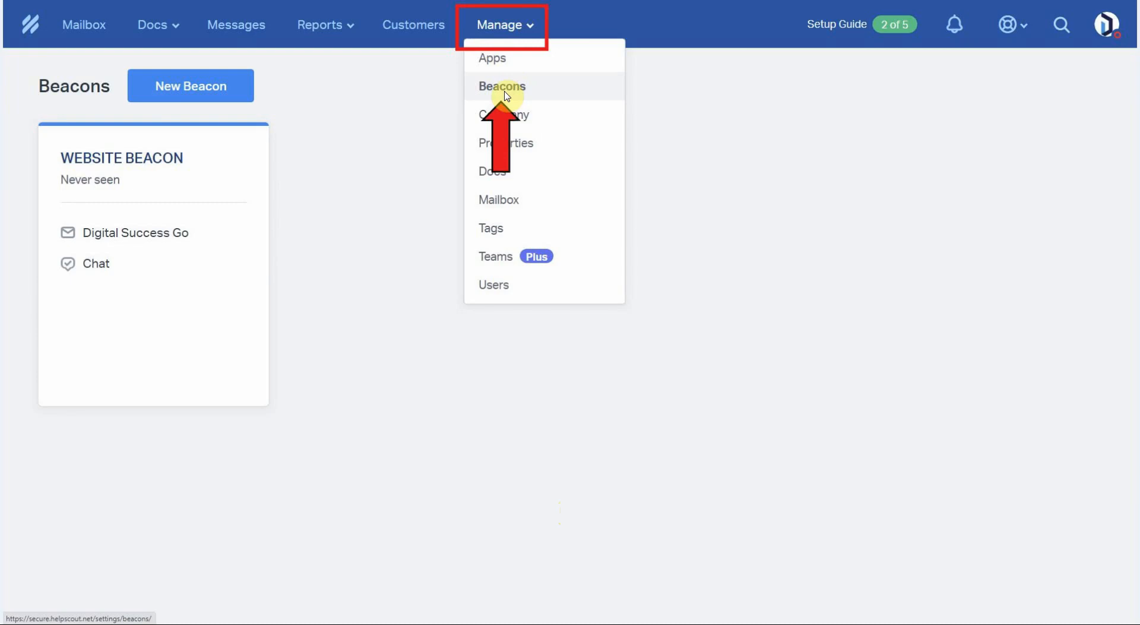
# - Go to the Beacons settings page showing the Website Beacon
pyautogui.click(502, 86)
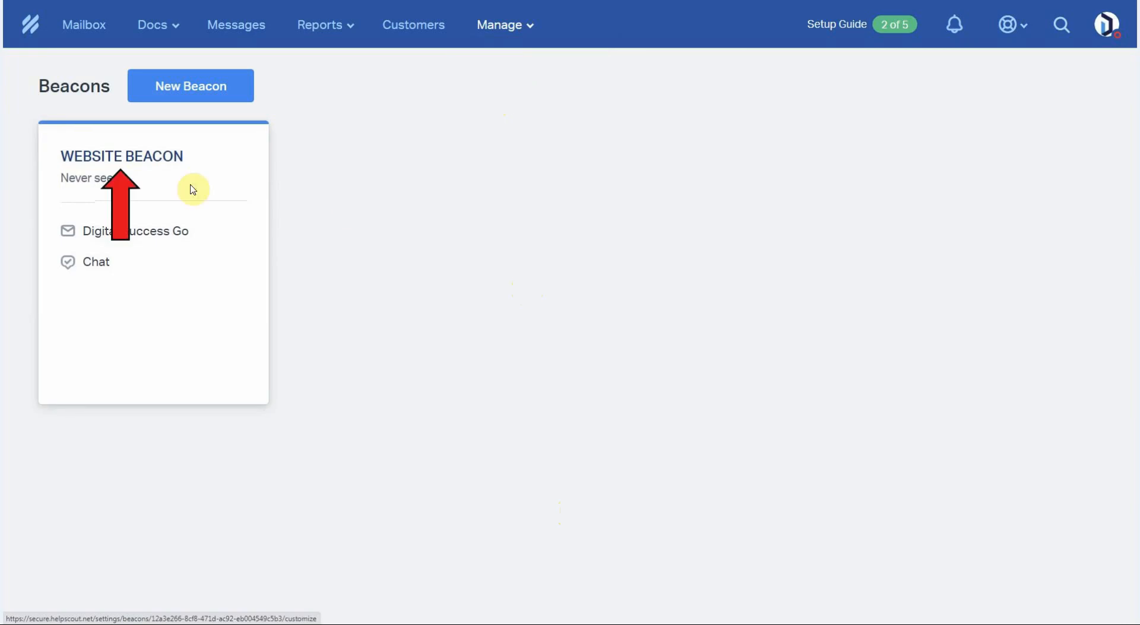
pyautogui.moveTo(137, 257)
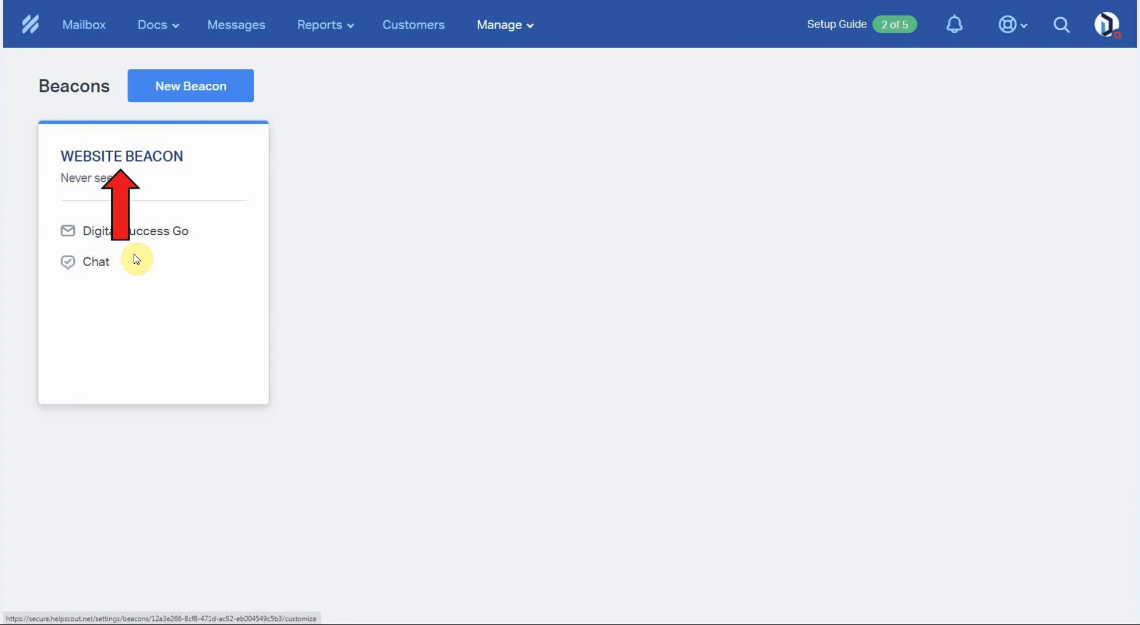
pyautogui.moveTo(162, 212)
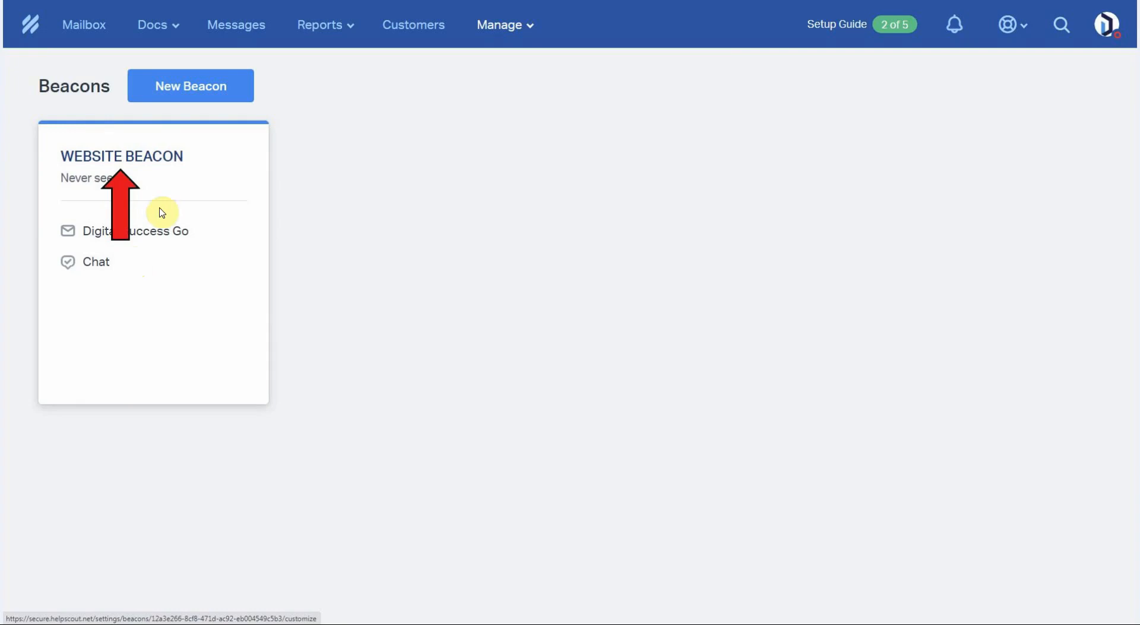
# - Copy the Website Beacon's HTML installation code from its Installation section
pyautogui.click(122, 156)
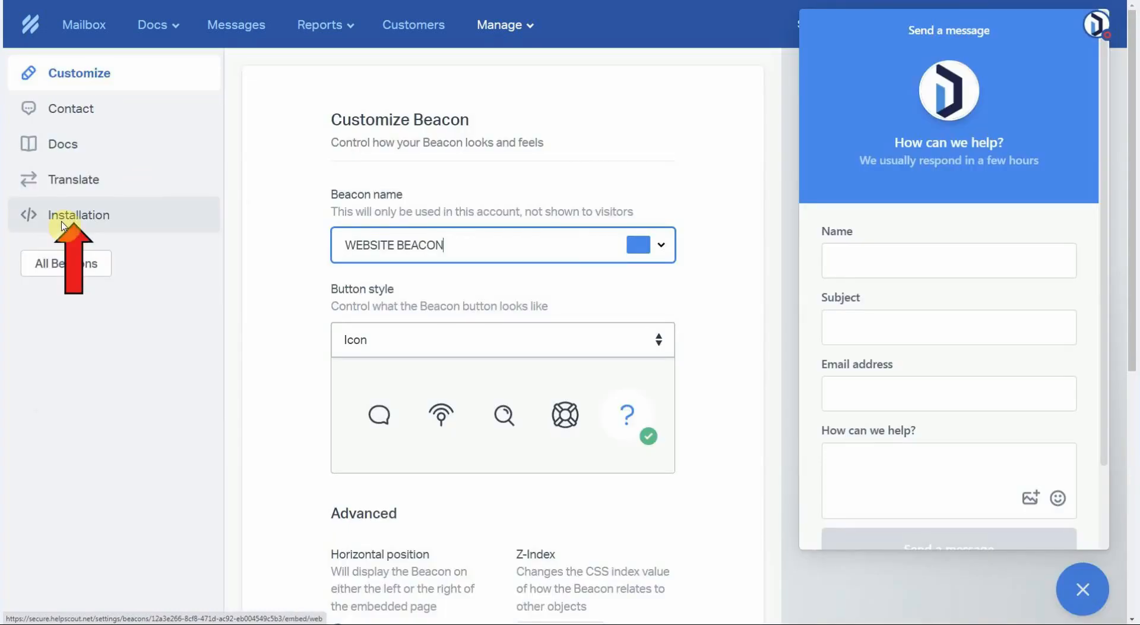
pyautogui.moveTo(72, 226)
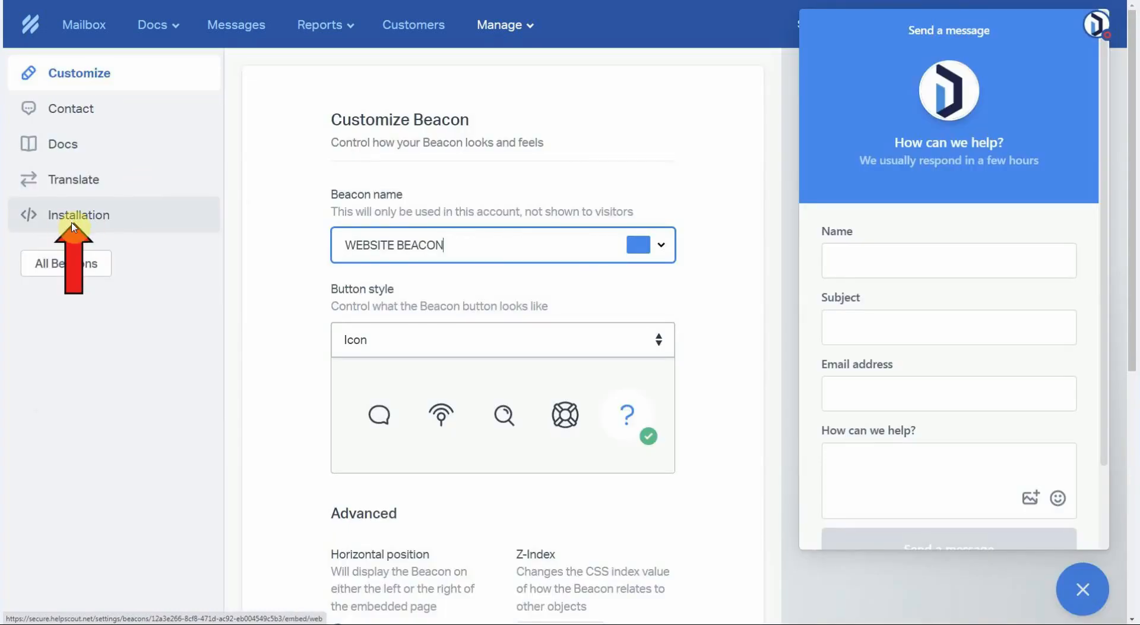
pyautogui.click(78, 215)
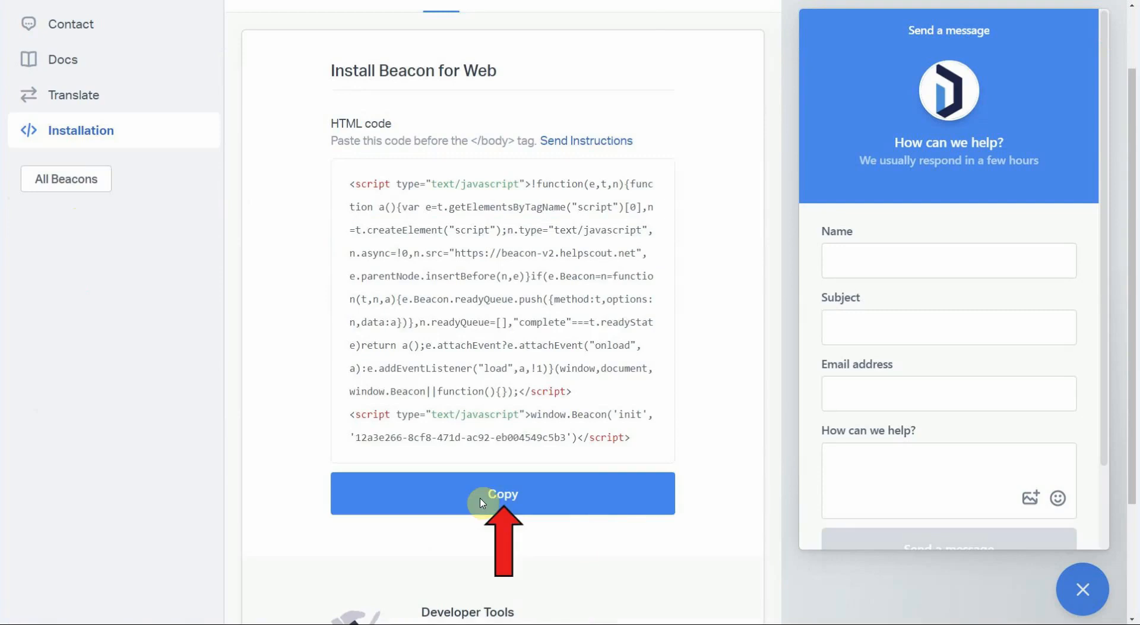
pyautogui.click(484, 494)
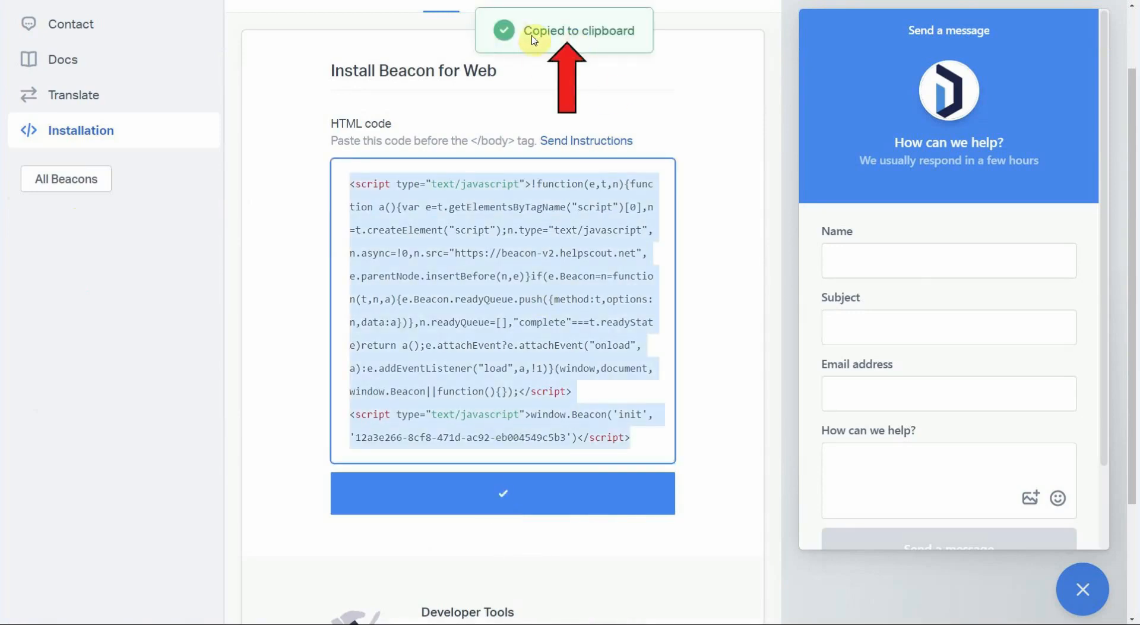
pyautogui.moveTo(580, 44)
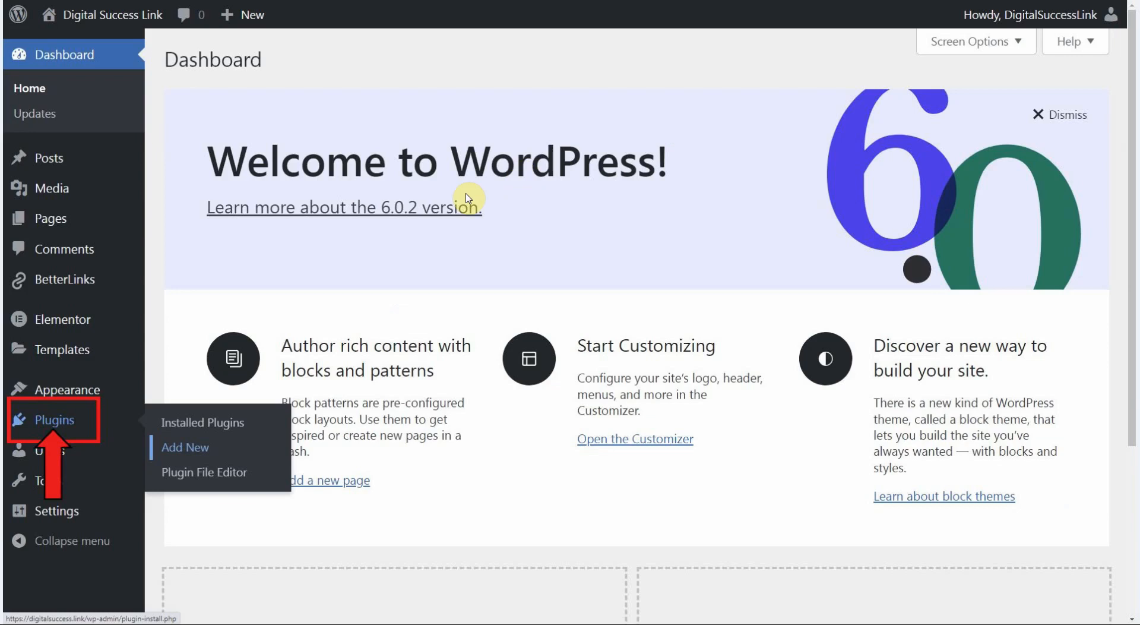
pyautogui.moveTo(442, 199)
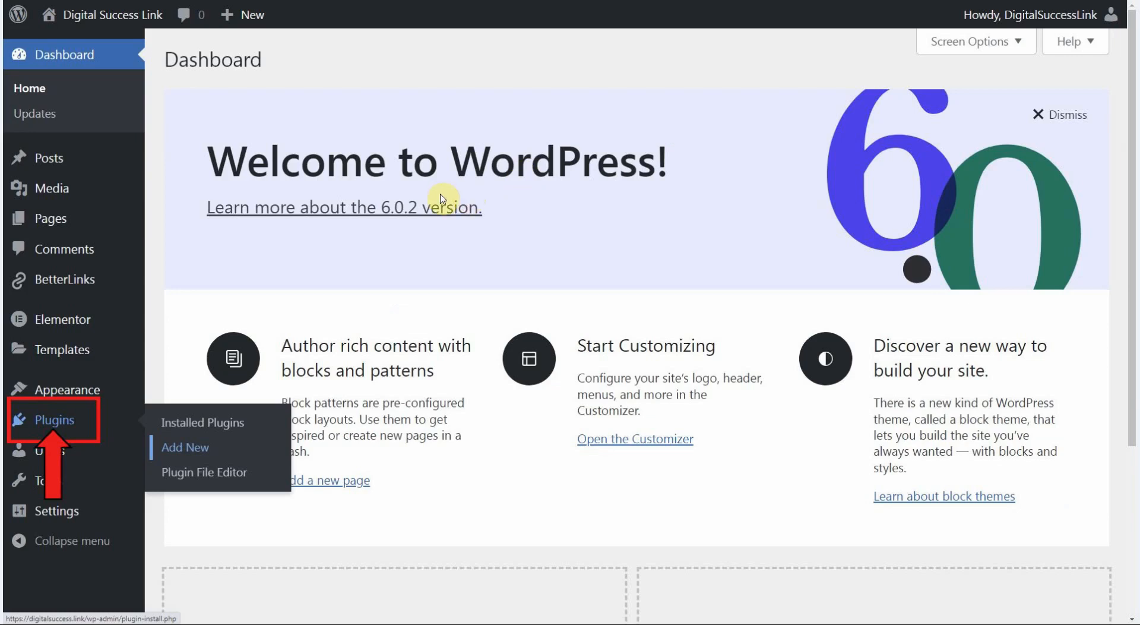
pyautogui.moveTo(227, 286)
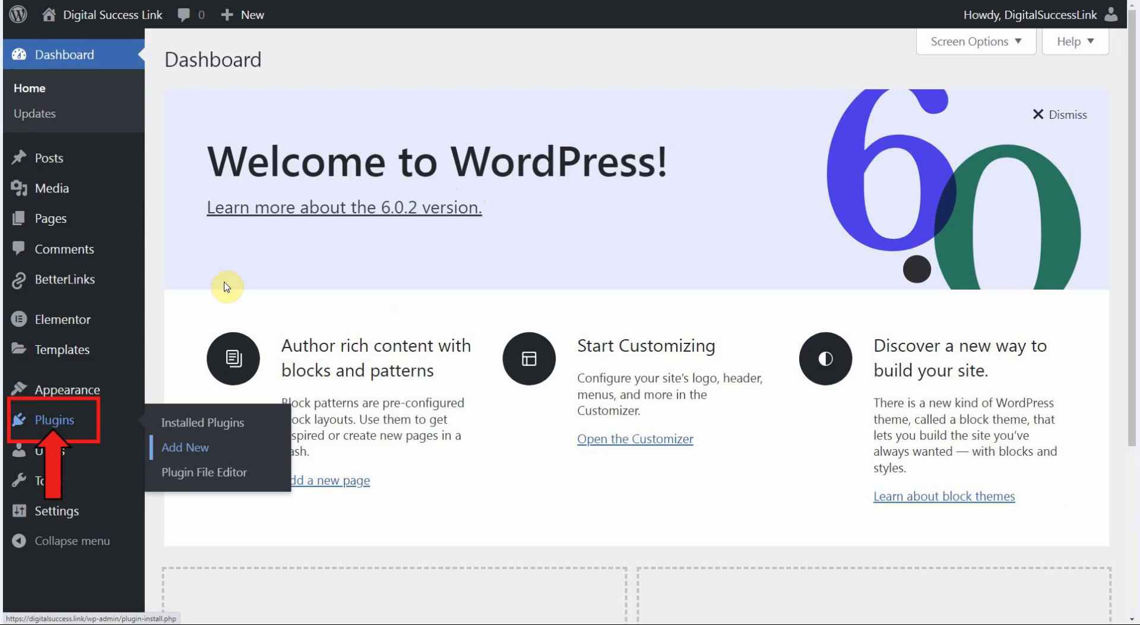
pyautogui.moveTo(204, 344)
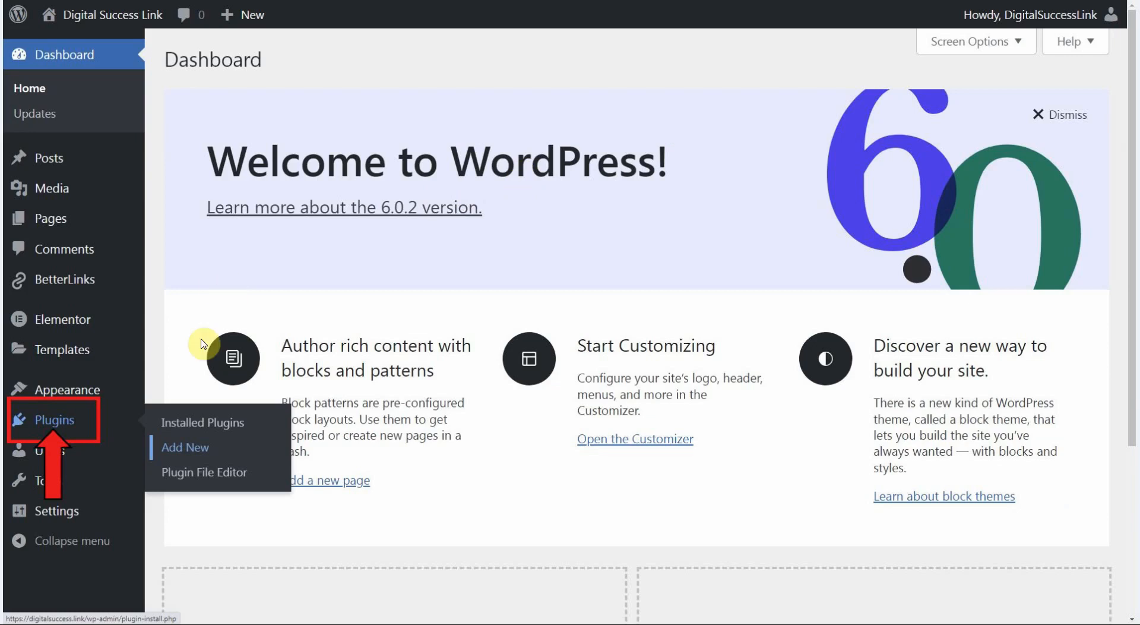
pyautogui.moveTo(44, 423)
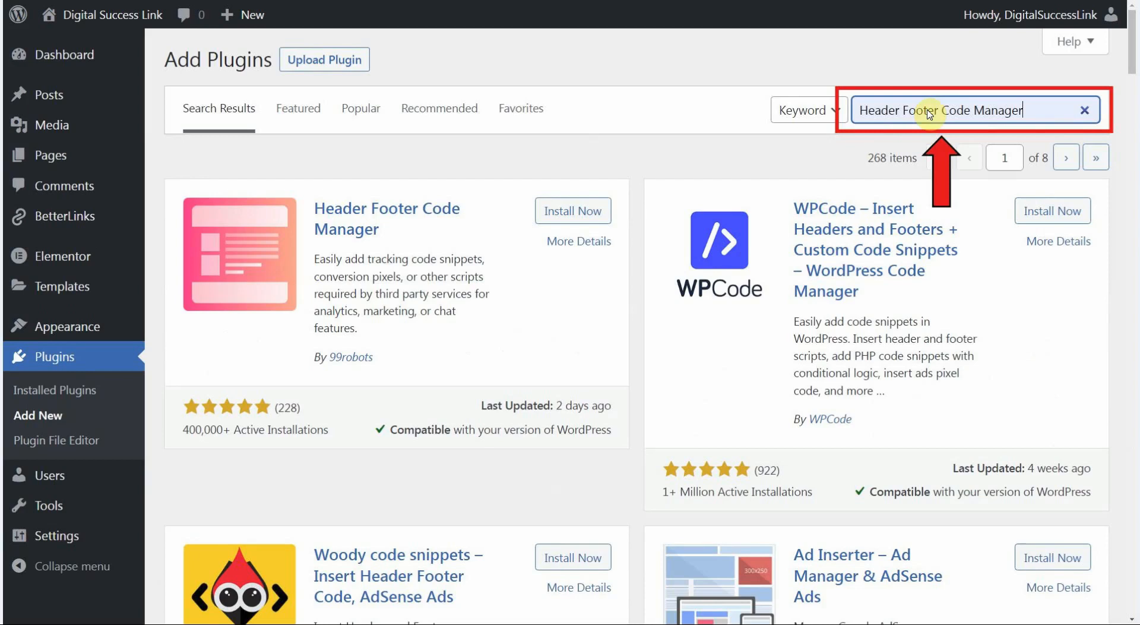
pyautogui.moveTo(355, 241)
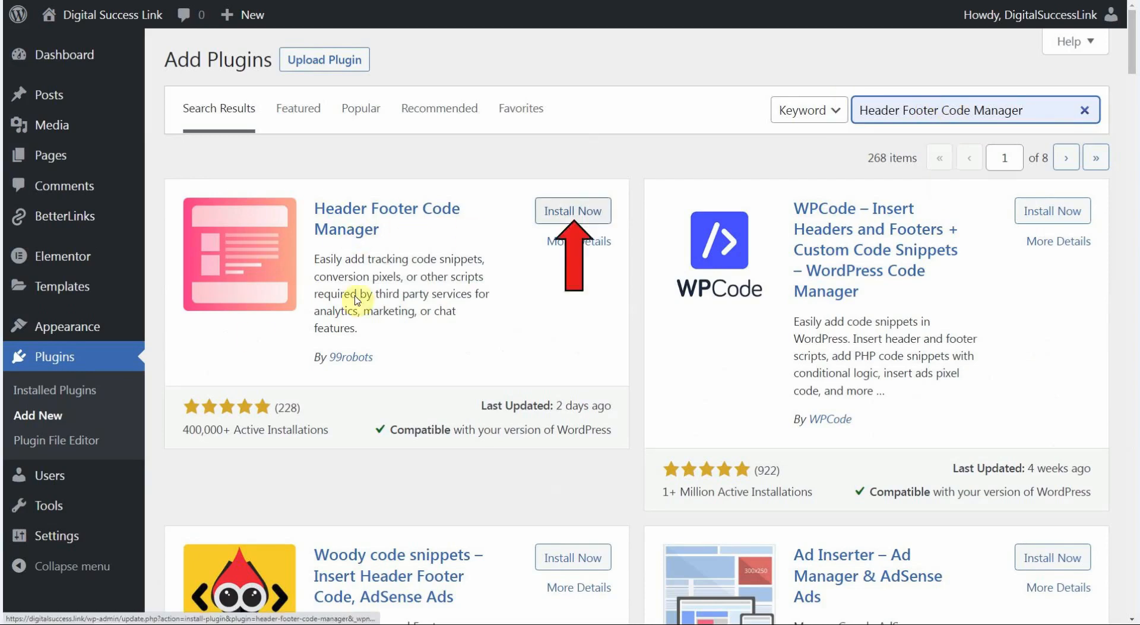
pyautogui.moveTo(356, 363)
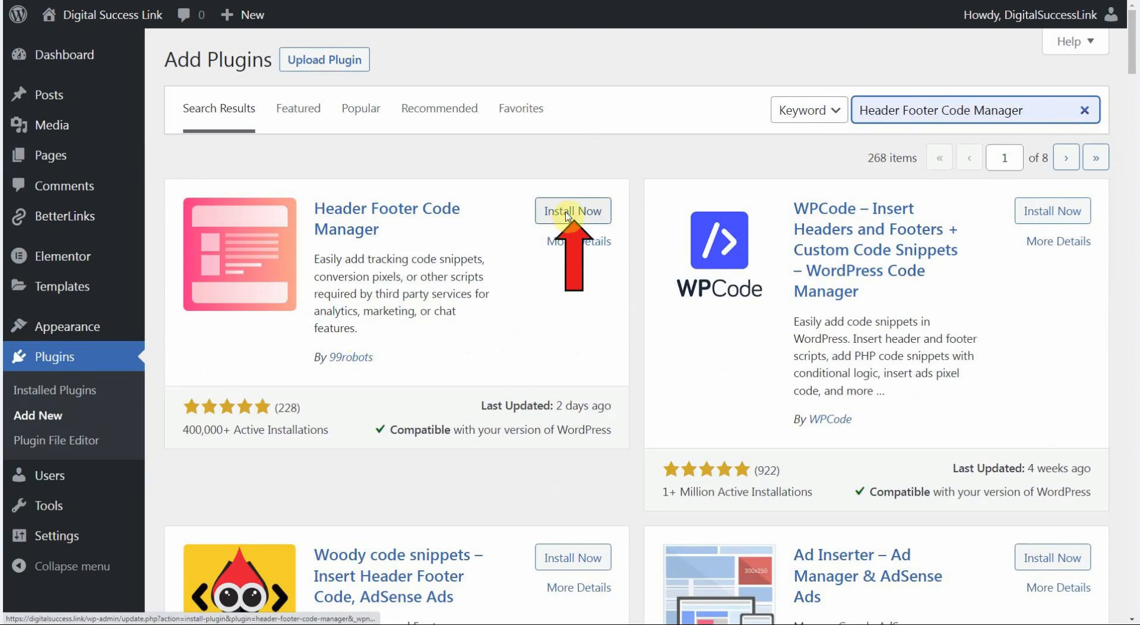
# - Install the Header Footer Code Manager plugin and activate it
pyautogui.click(572, 210)
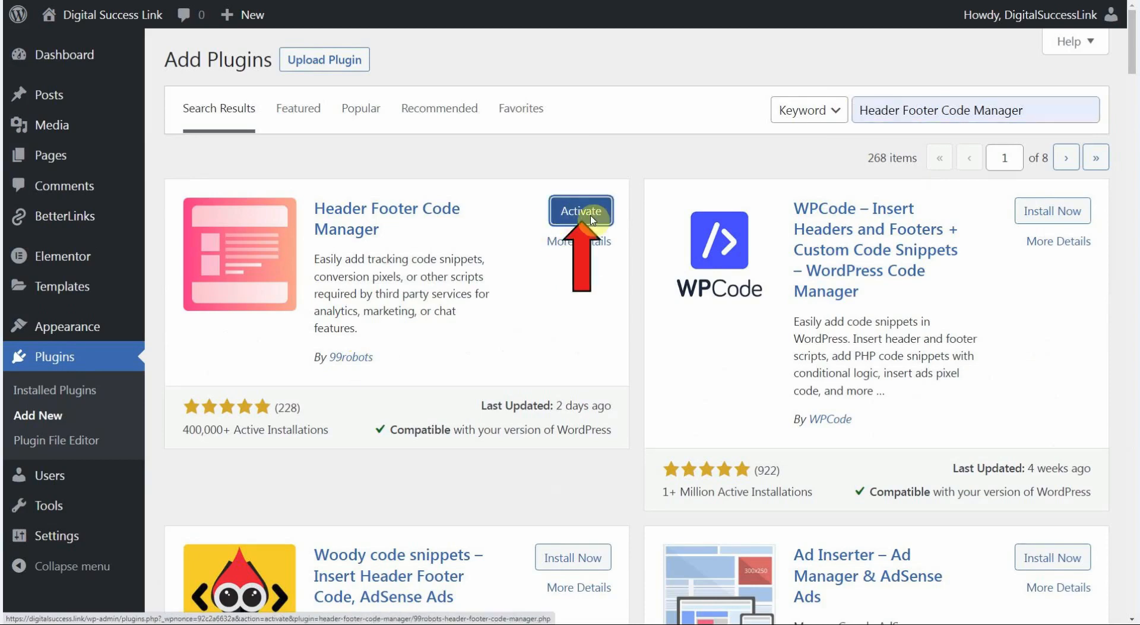
pyautogui.click(580, 211)
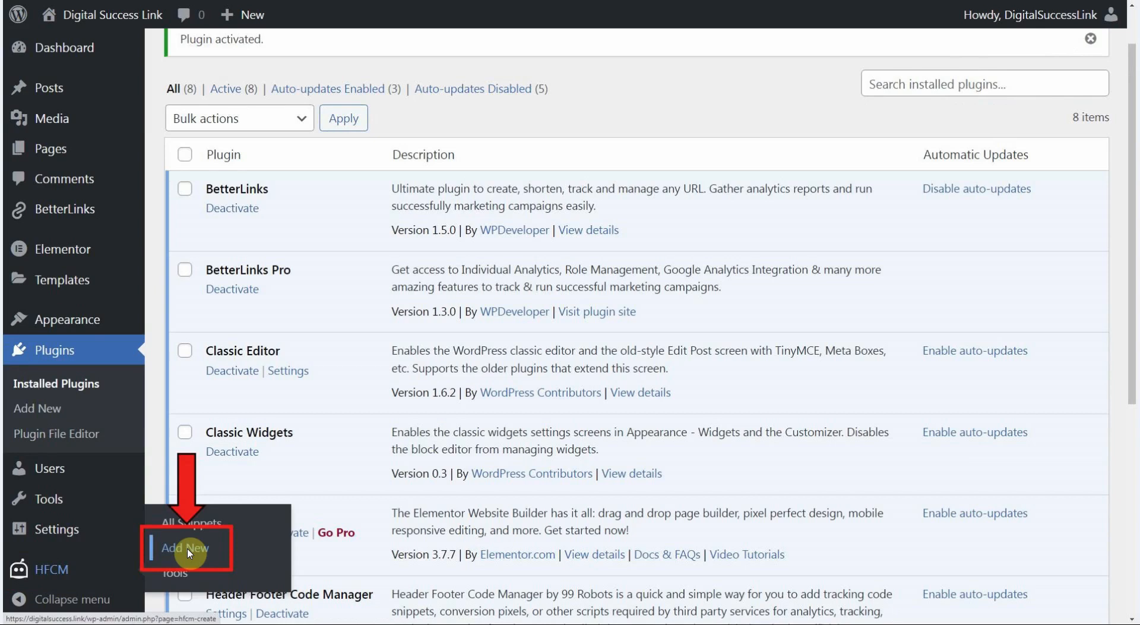
# - Start a new Header Footer Code Manager snippet via HFCM Add New
pyautogui.click(184, 548)
pyautogui.write('HELP SCOUT BEACON CODE')
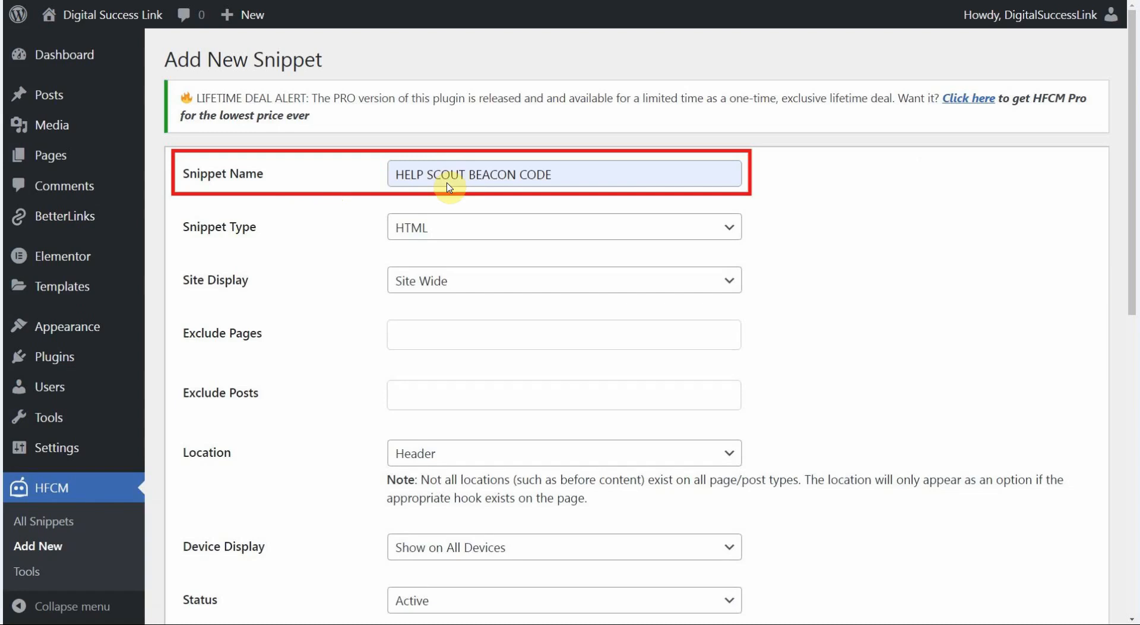
pyautogui.moveTo(470, 183)
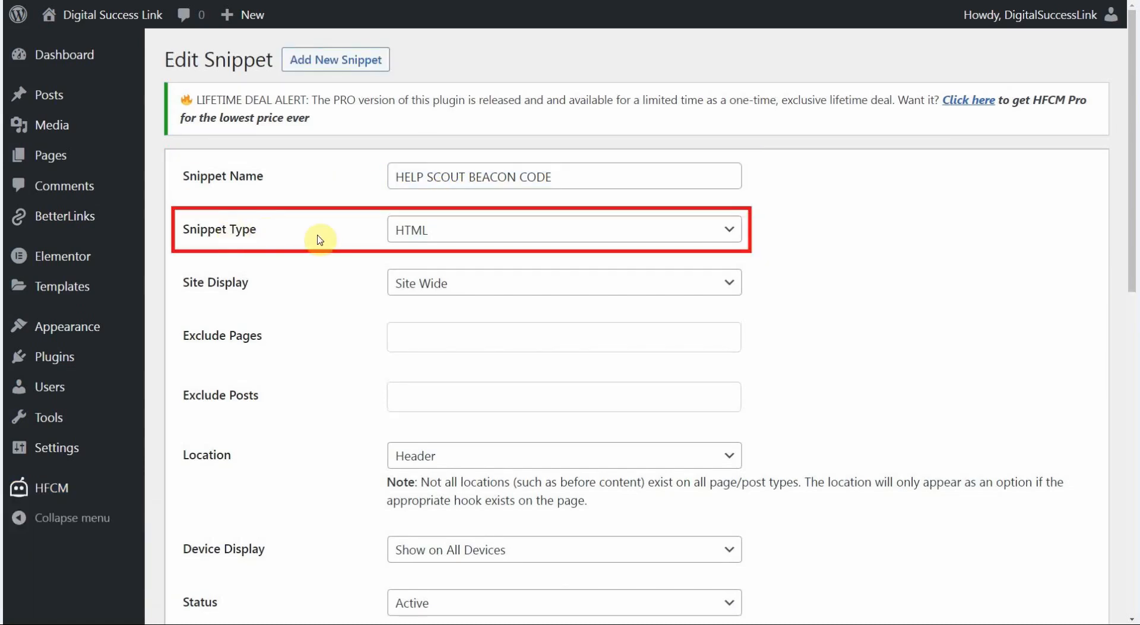
pyautogui.moveTo(424, 232)
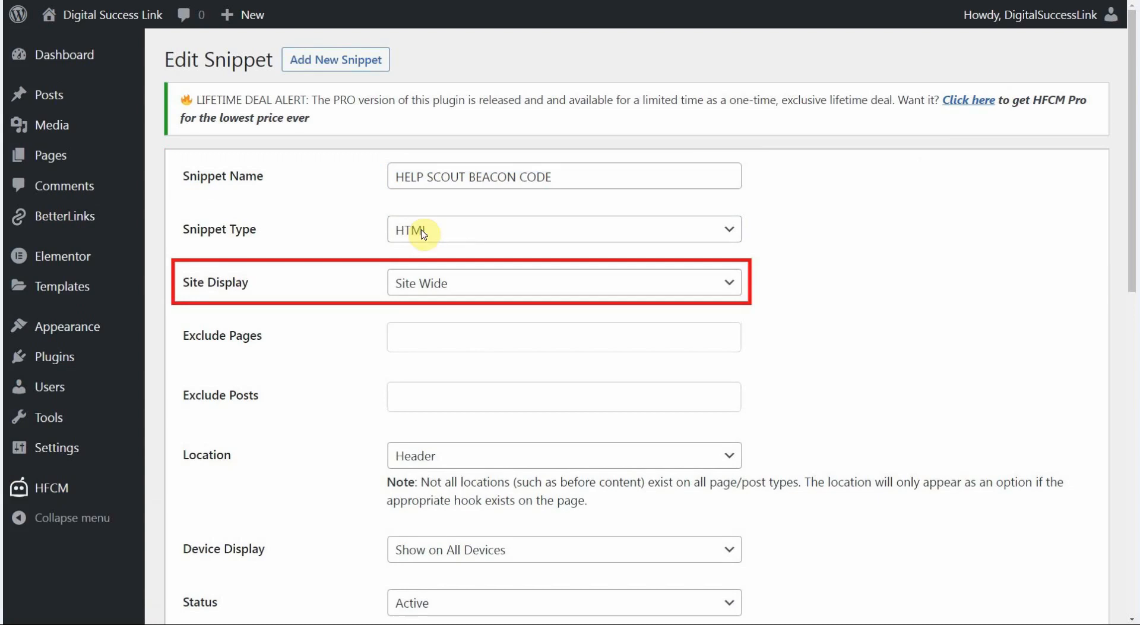
pyautogui.moveTo(423, 295)
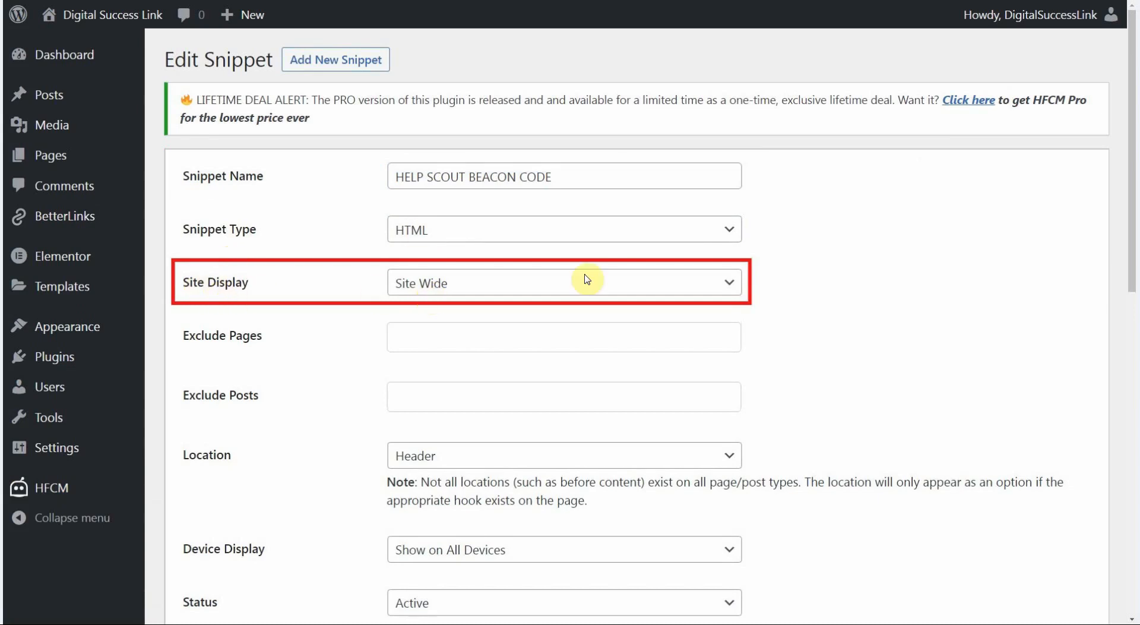
pyautogui.click(564, 281)
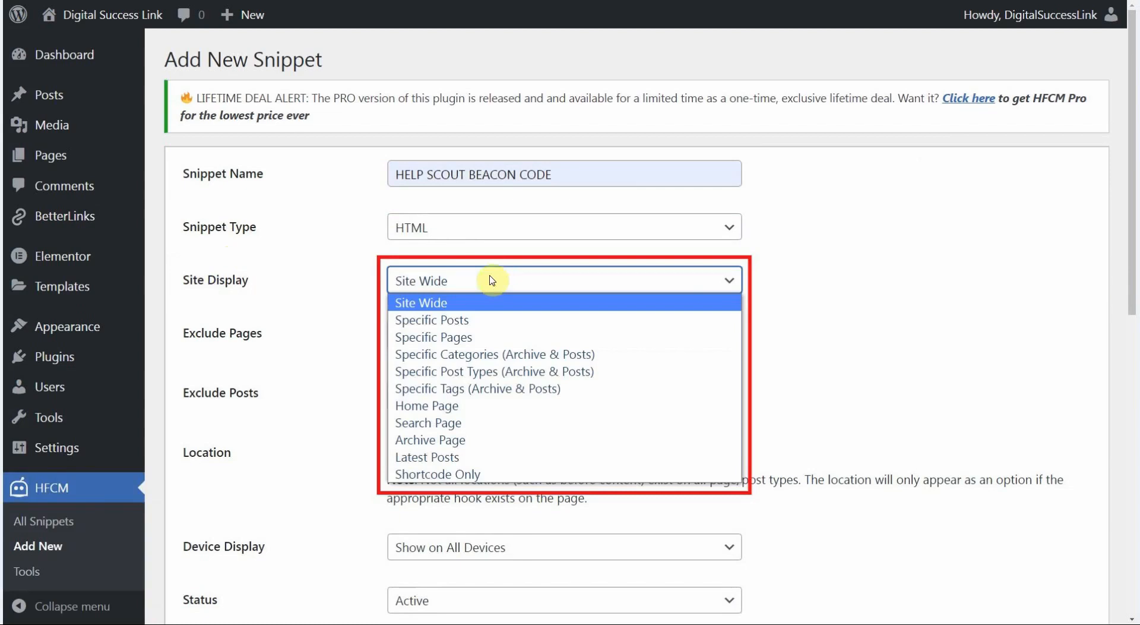
pyautogui.moveTo(514, 345)
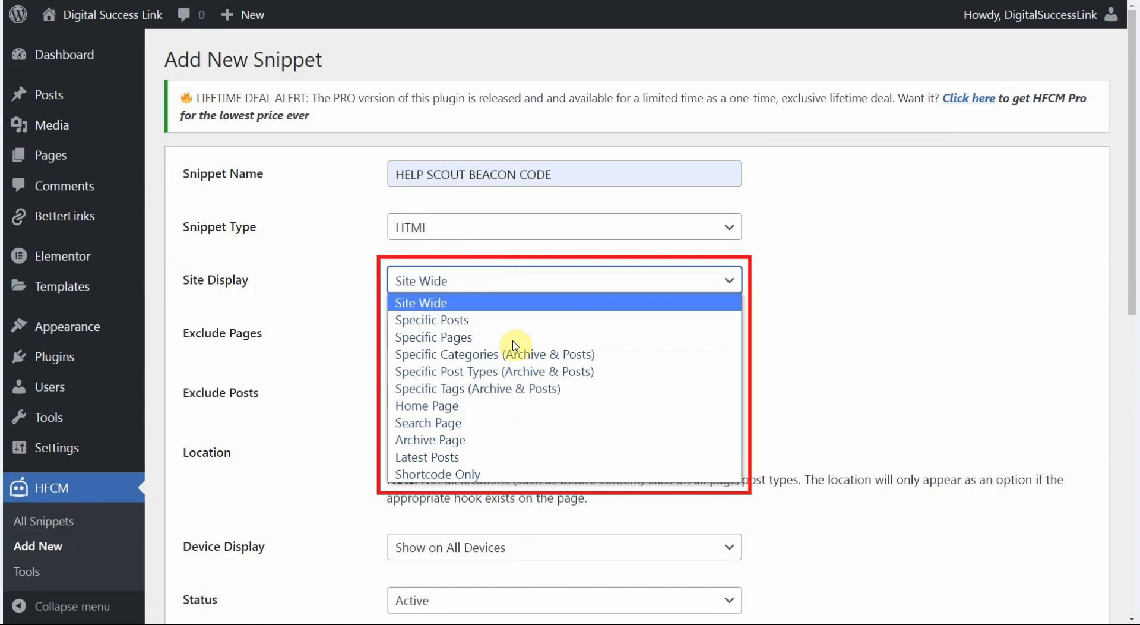
pyautogui.moveTo(425, 286)
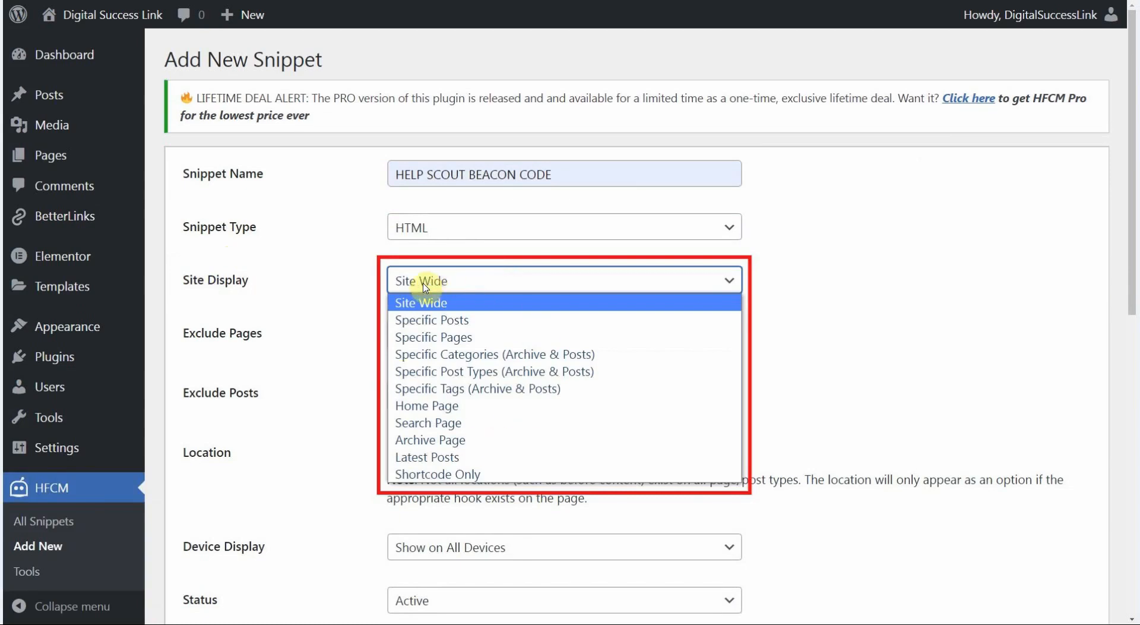
pyautogui.click(421, 302)
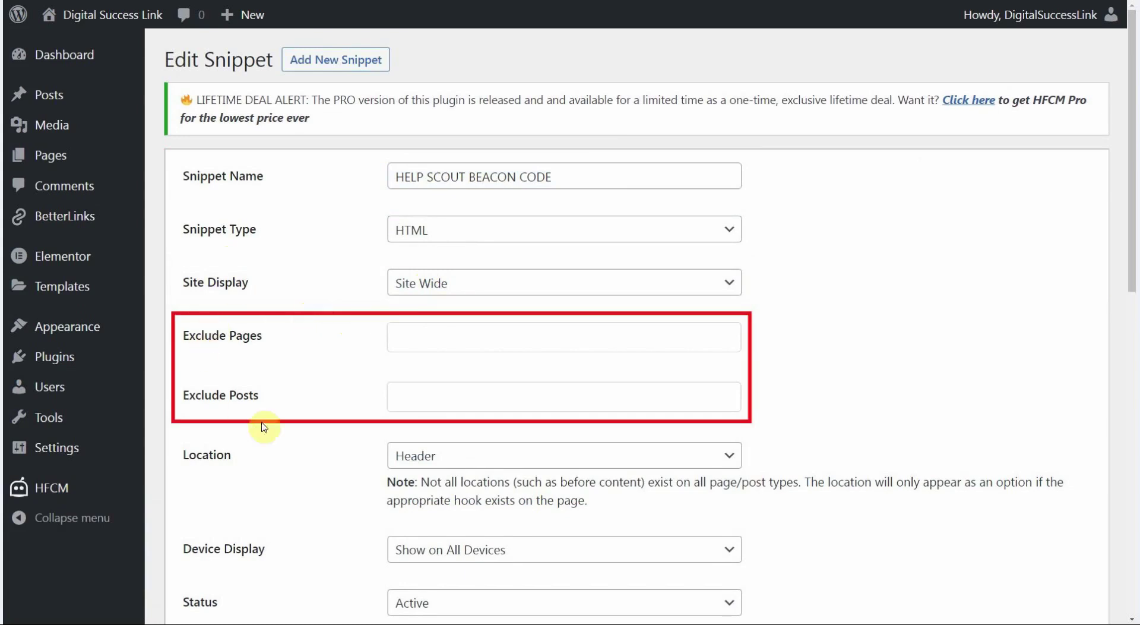
pyautogui.moveTo(419, 356)
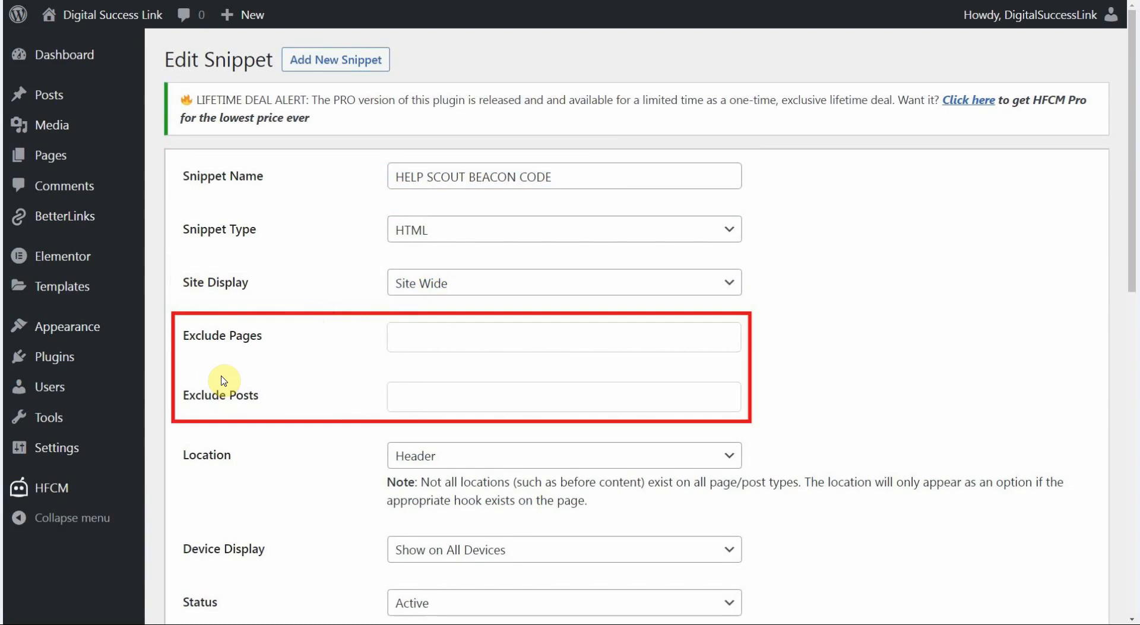
pyautogui.moveTo(295, 389)
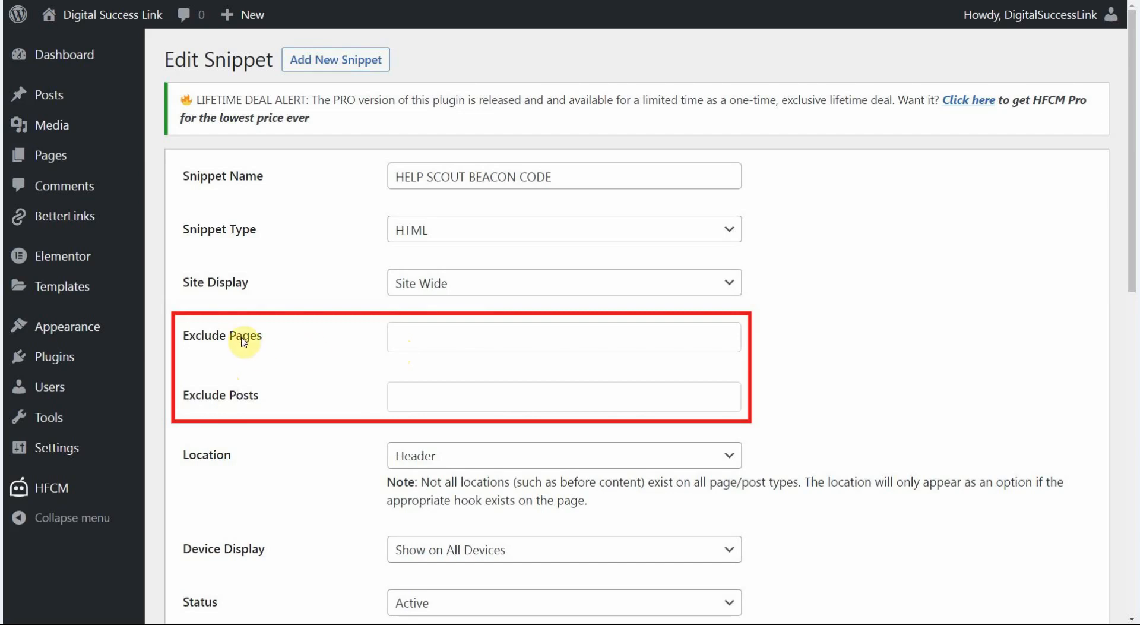
pyautogui.moveTo(371, 330)
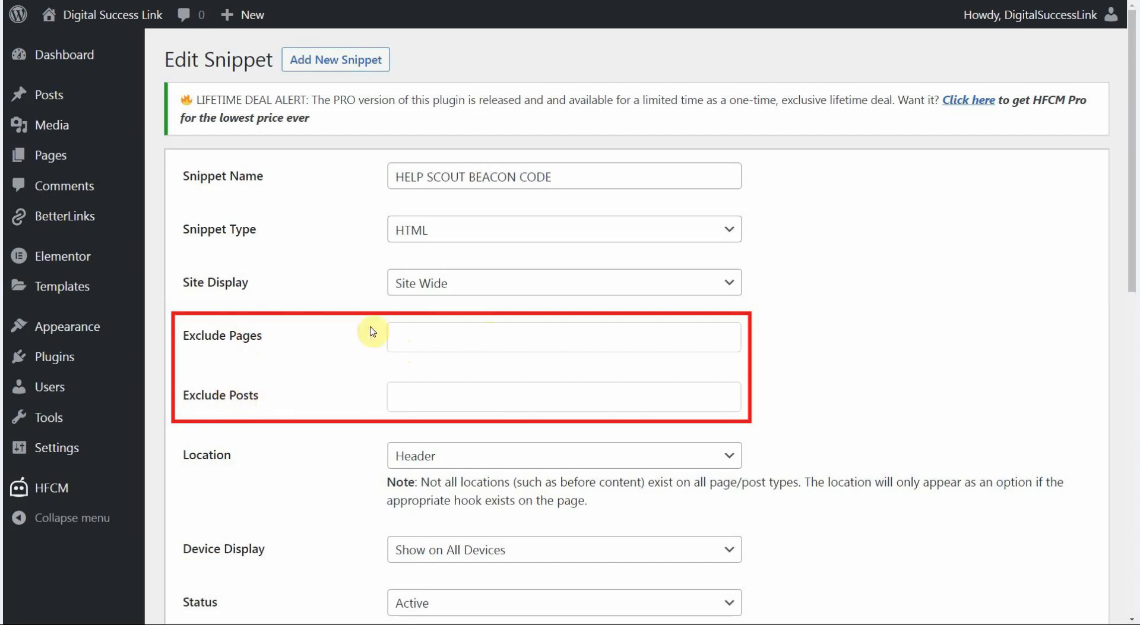
pyautogui.moveTo(483, 356)
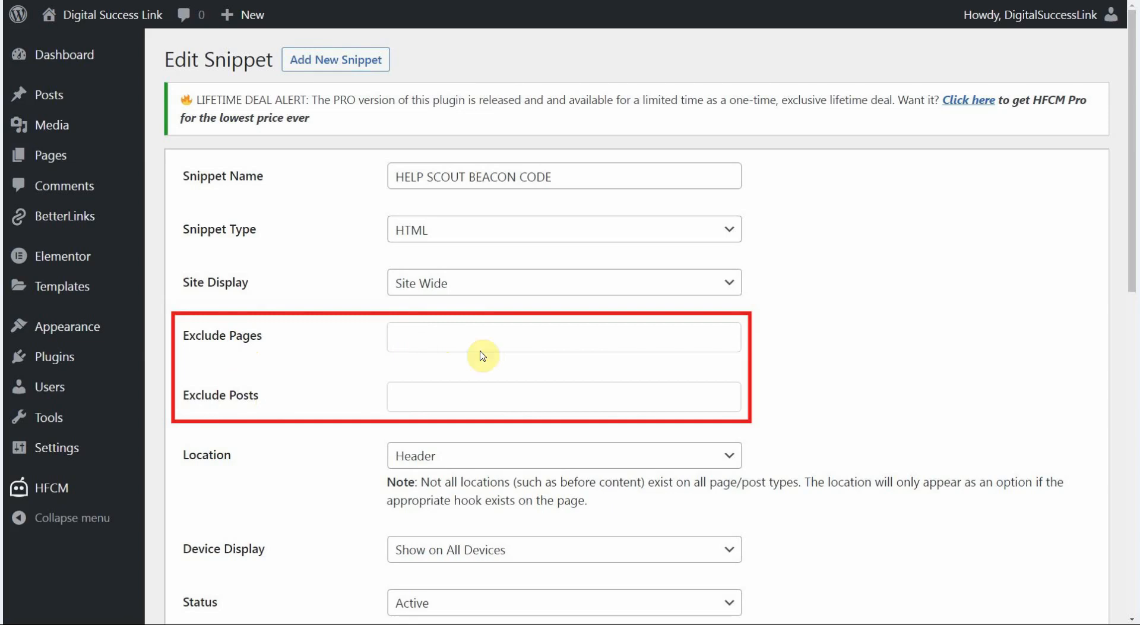
pyautogui.moveTo(410, 360)
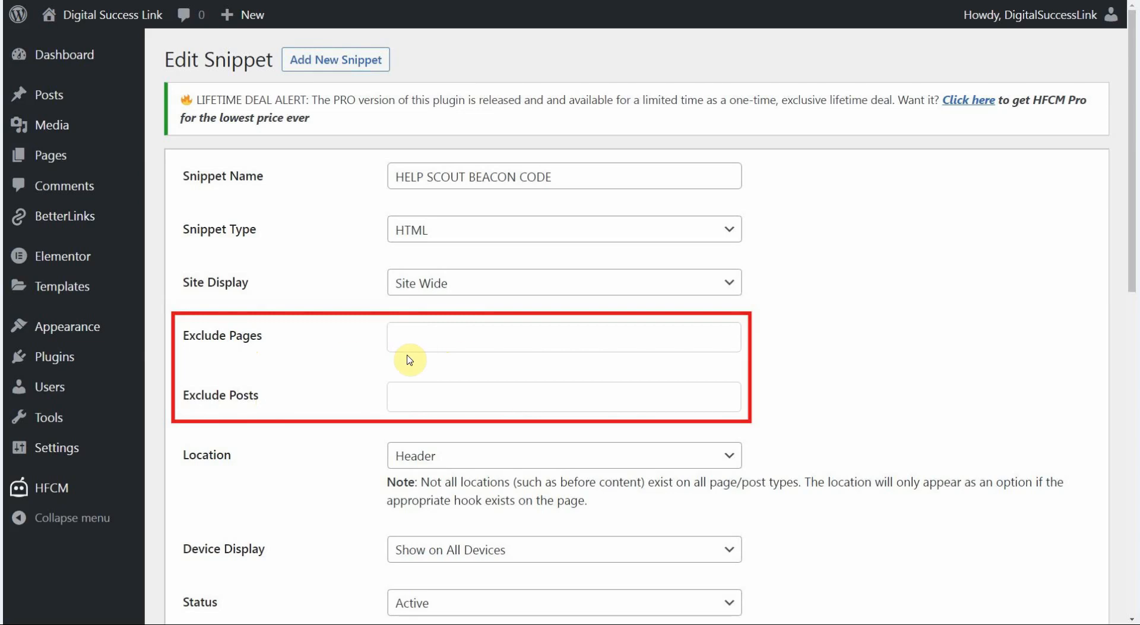
pyautogui.moveTo(345, 372)
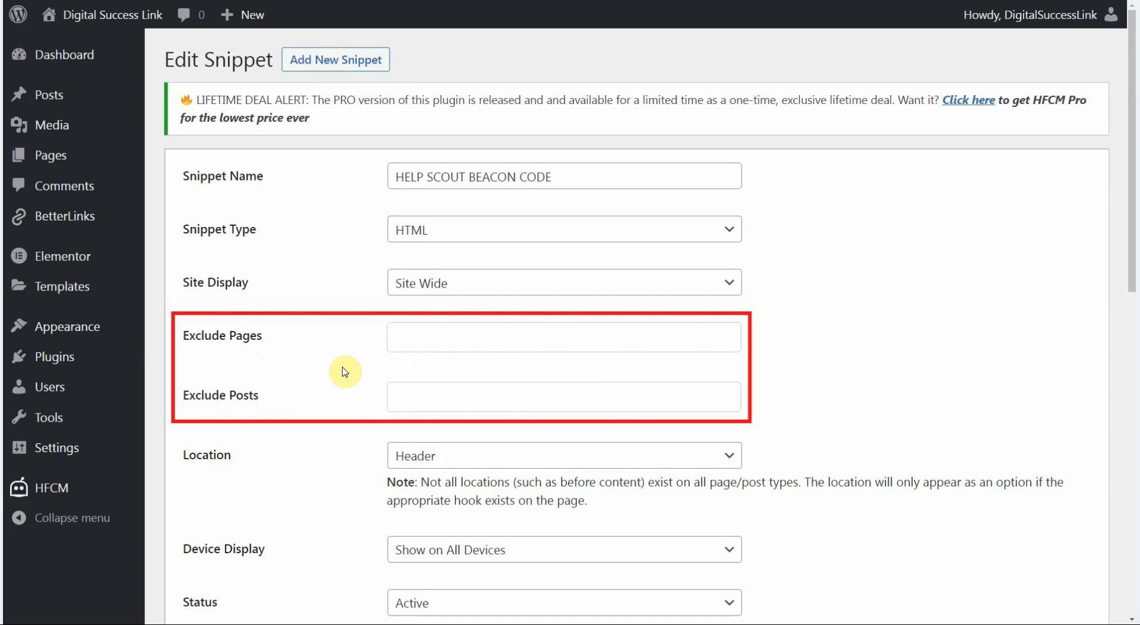
pyautogui.scroll(-3)
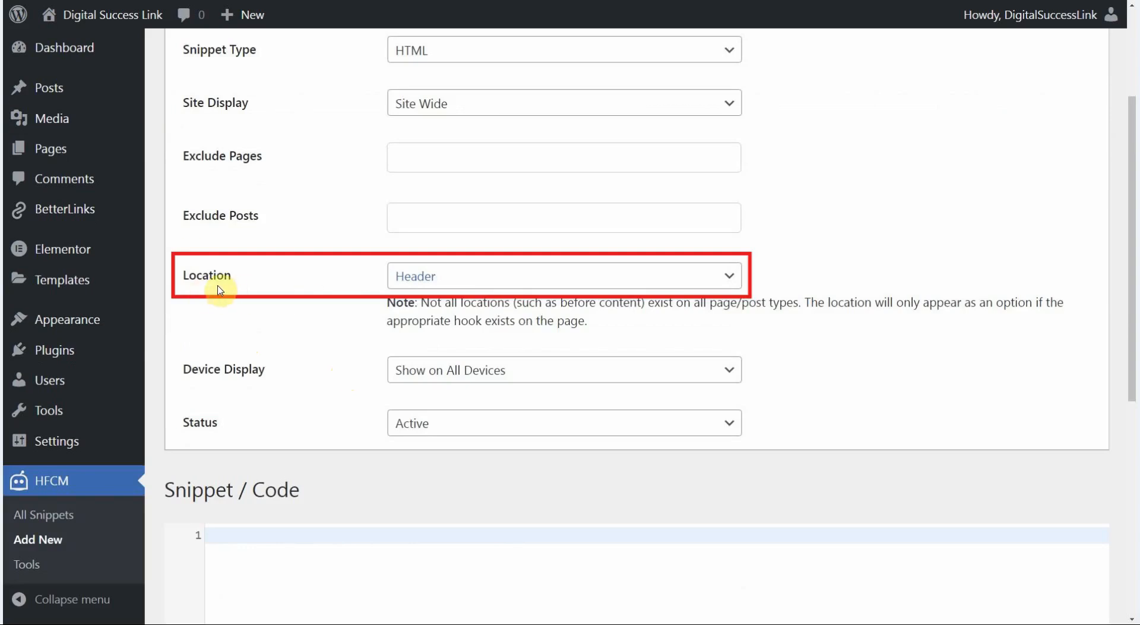
pyautogui.moveTo(438, 285)
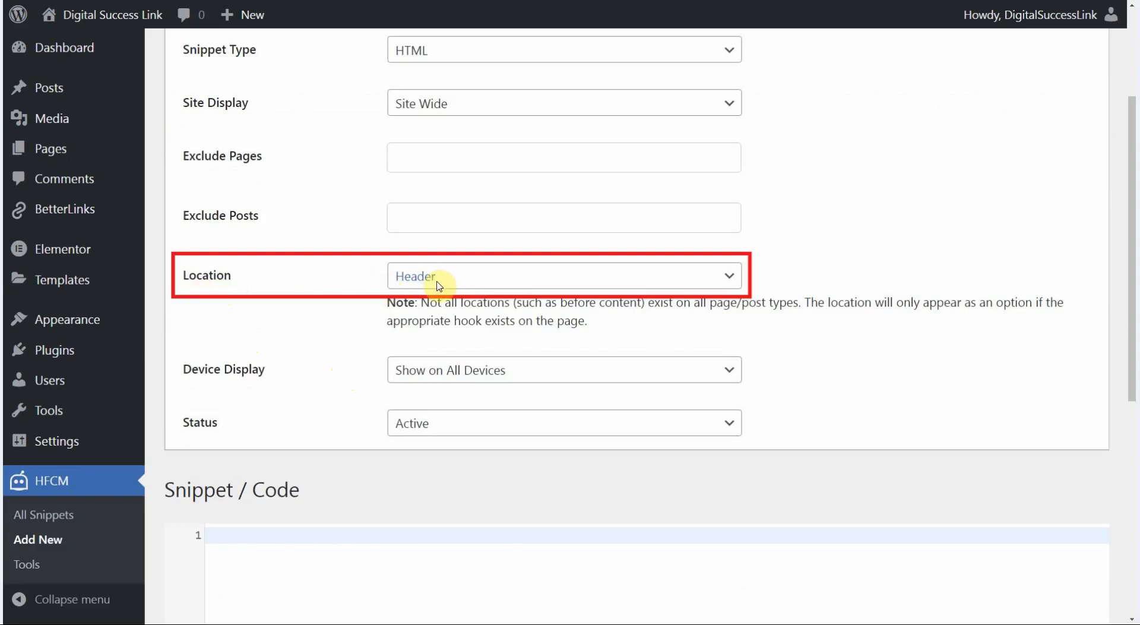
pyautogui.moveTo(378, 355)
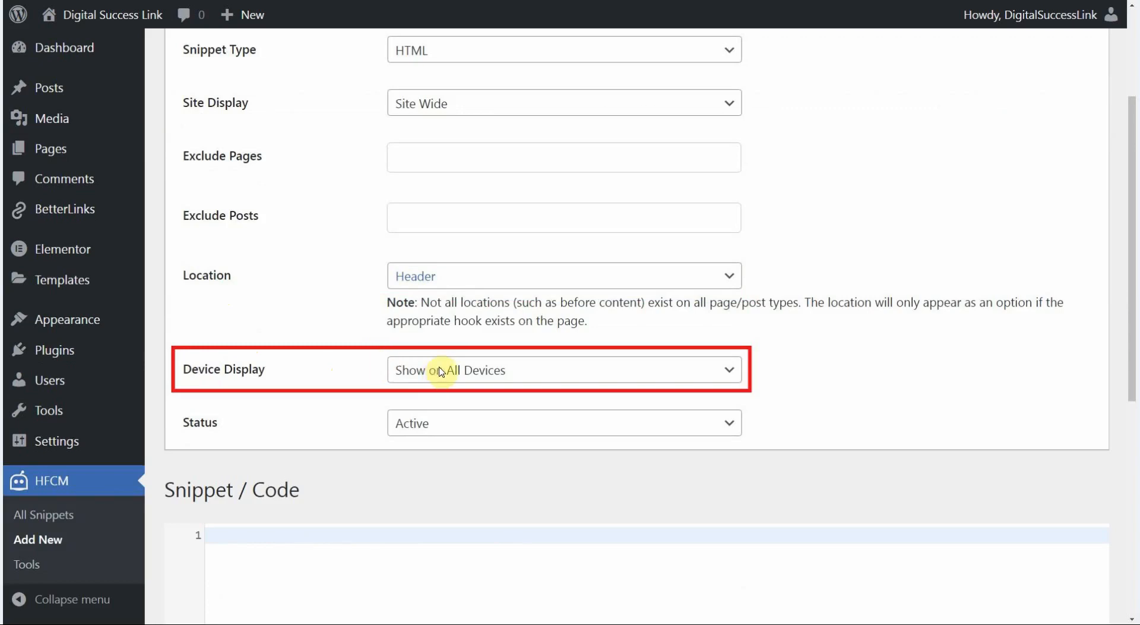
pyautogui.click(563, 370)
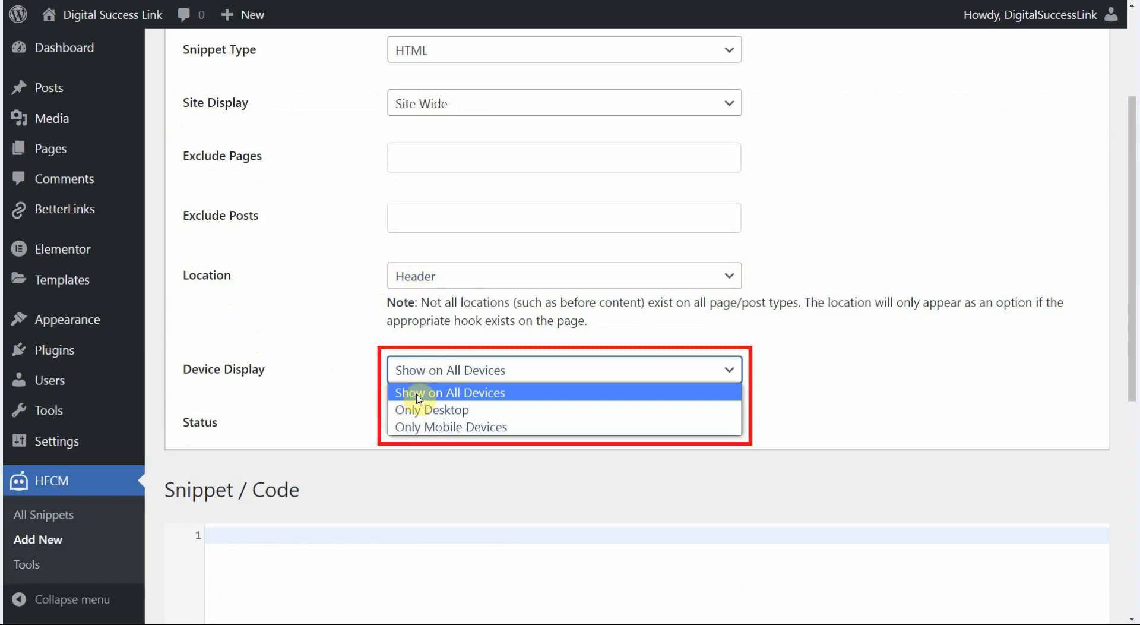
pyautogui.moveTo(424, 407)
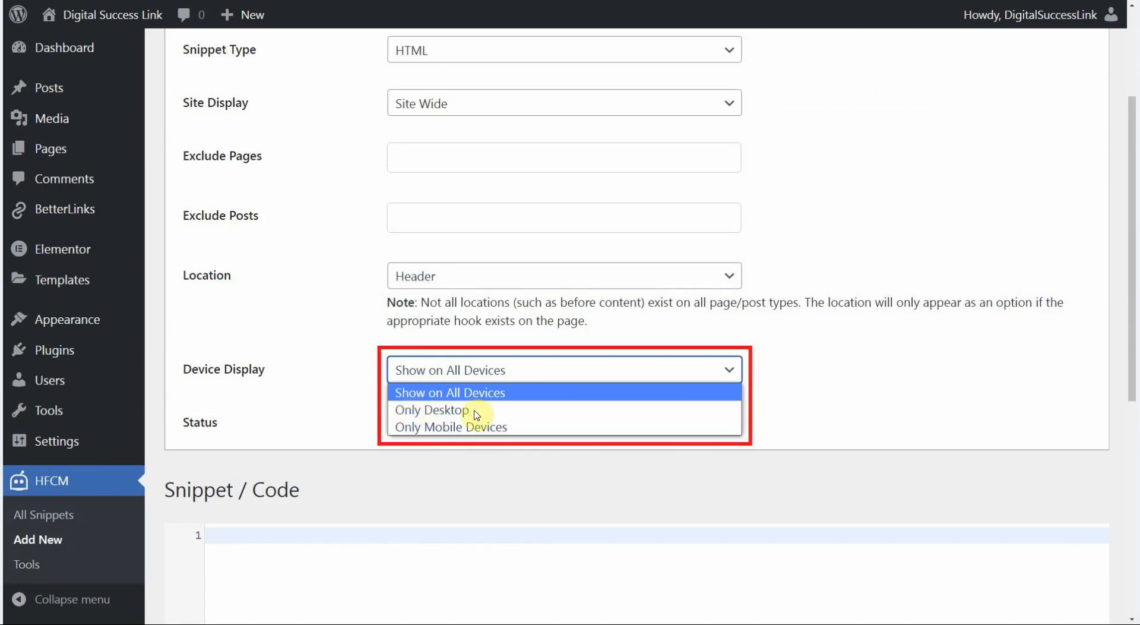
pyautogui.moveTo(399, 433)
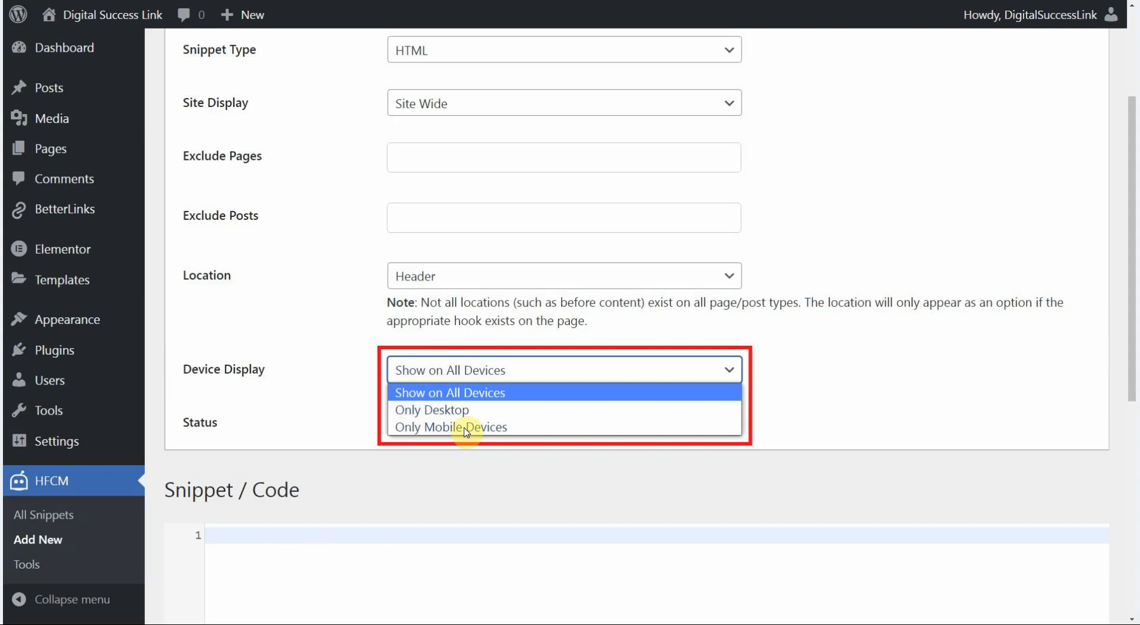
pyautogui.click(449, 393)
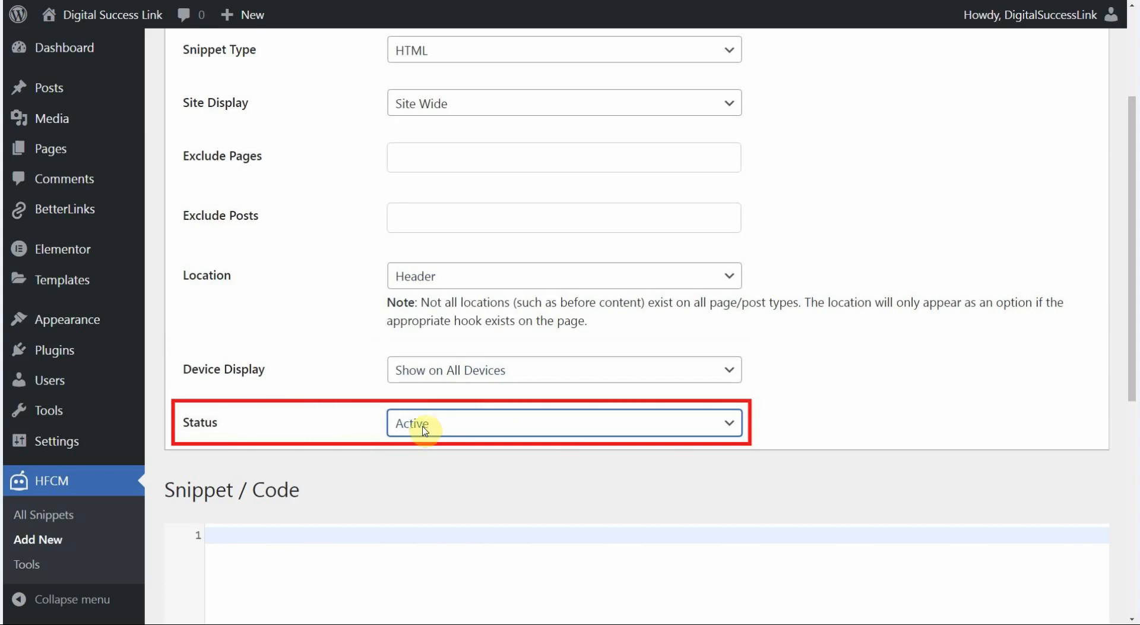
pyautogui.moveTo(440, 428)
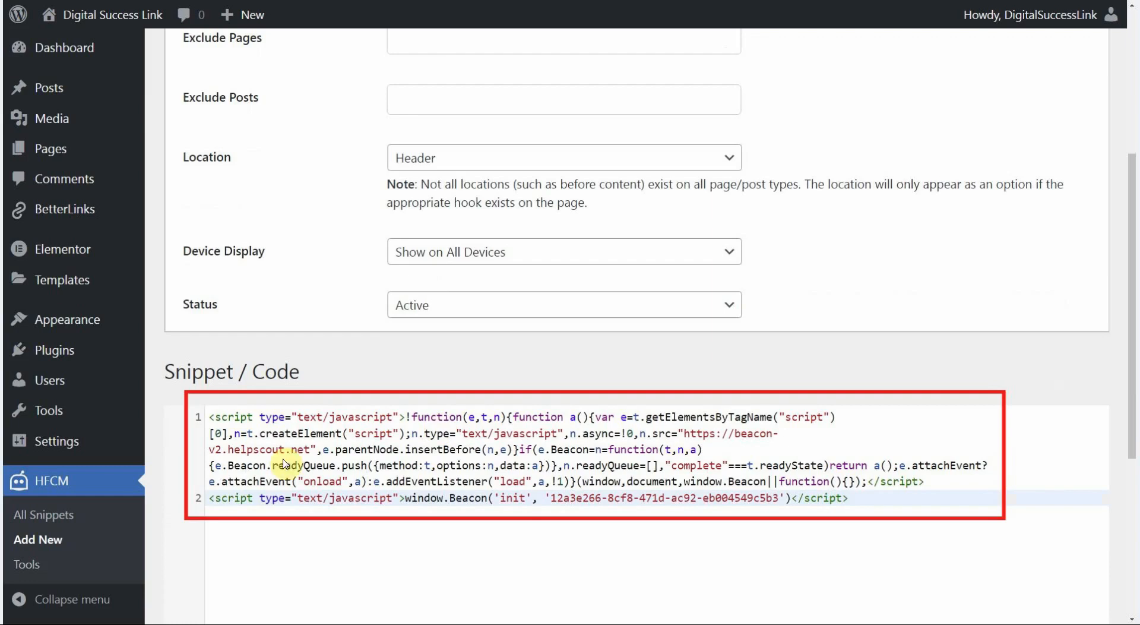
pyautogui.moveTo(607, 466)
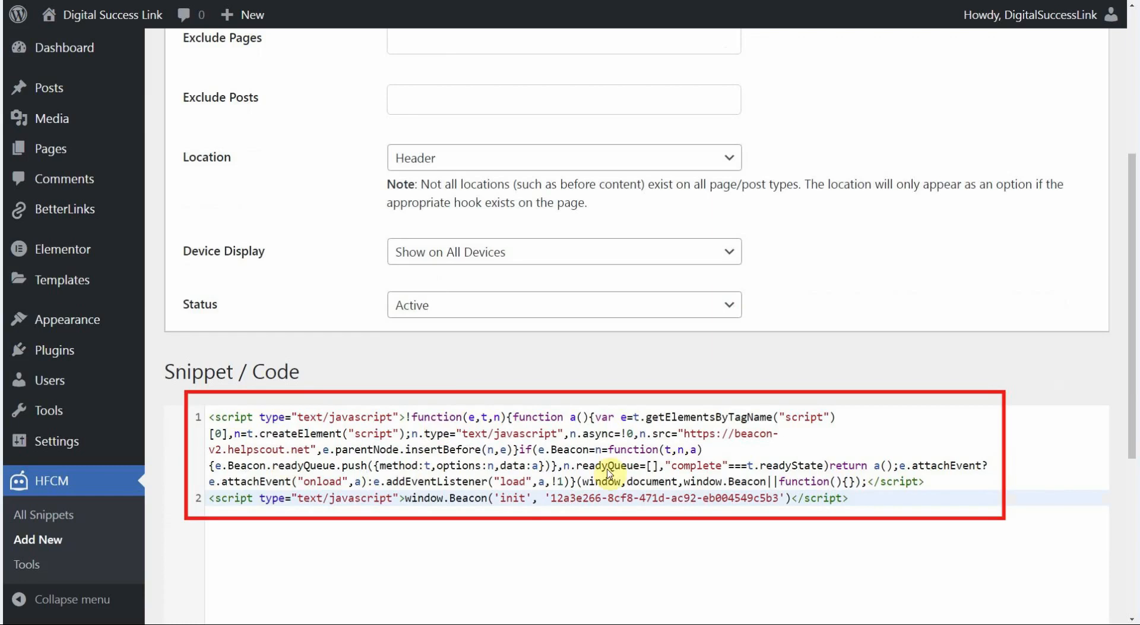
pyautogui.moveTo(367, 471)
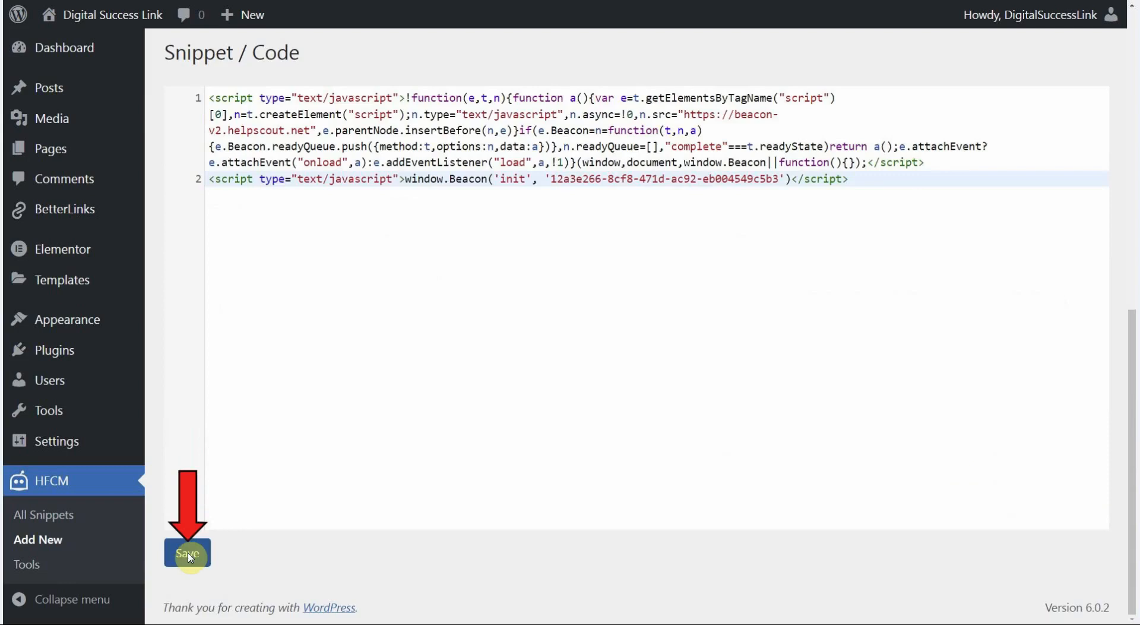
# - Save the HELP SCOUT BEACON CODE snippet with the pasted beacon script
pyautogui.click(187, 554)
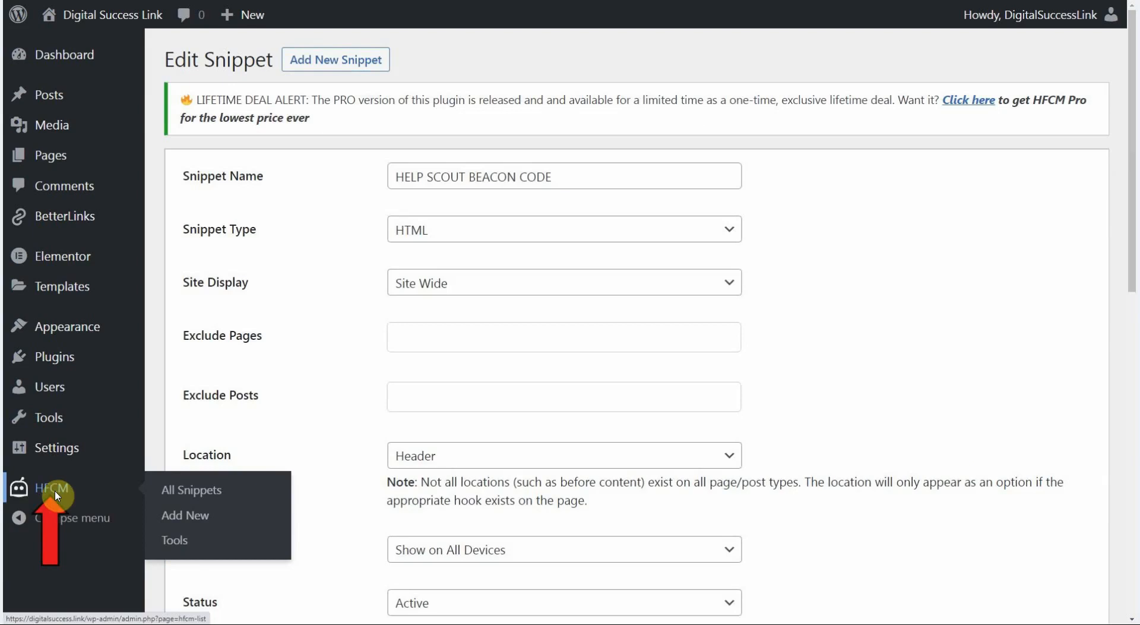
# - View All Snippets to confirm HELP SCOUT BEACON CODE is active
pyautogui.click(190, 489)
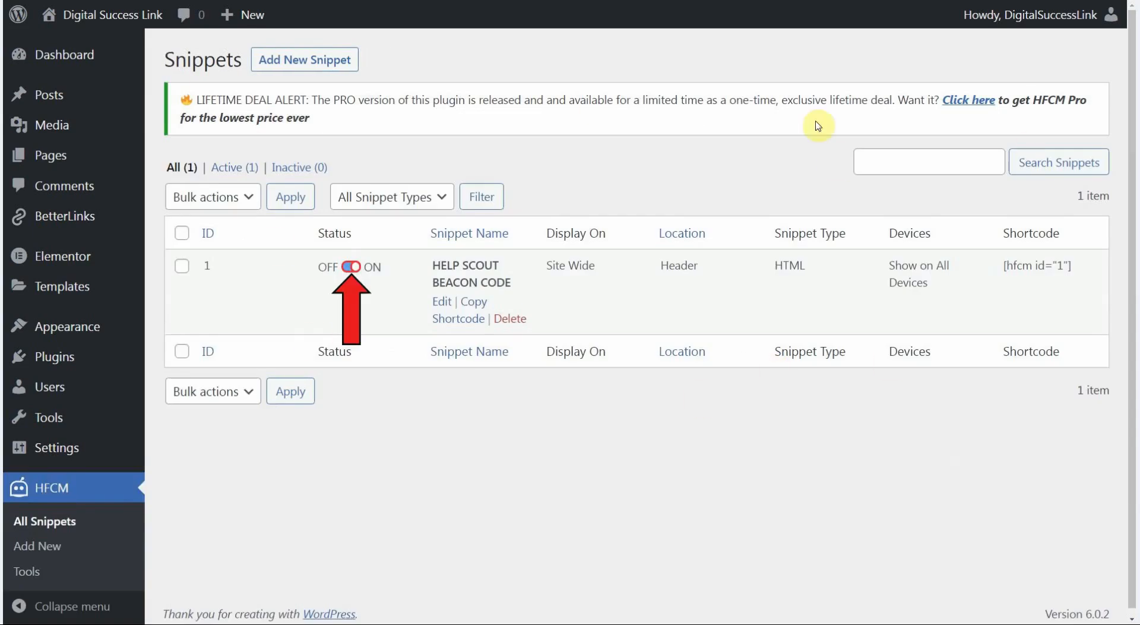
pyautogui.moveTo(386, 270)
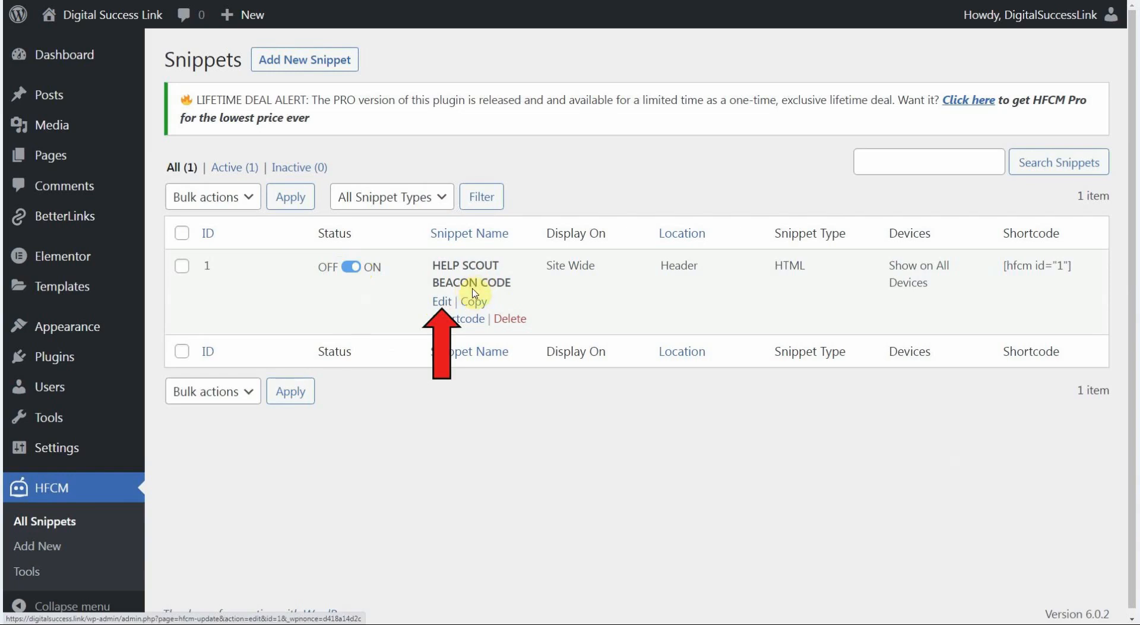
pyautogui.moveTo(441, 306)
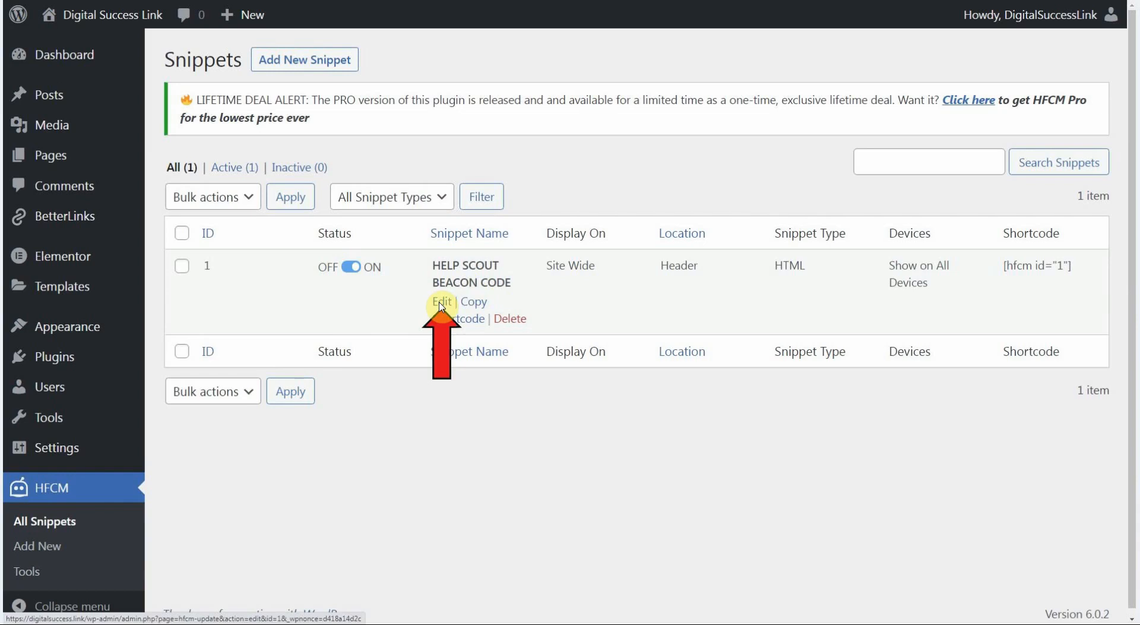